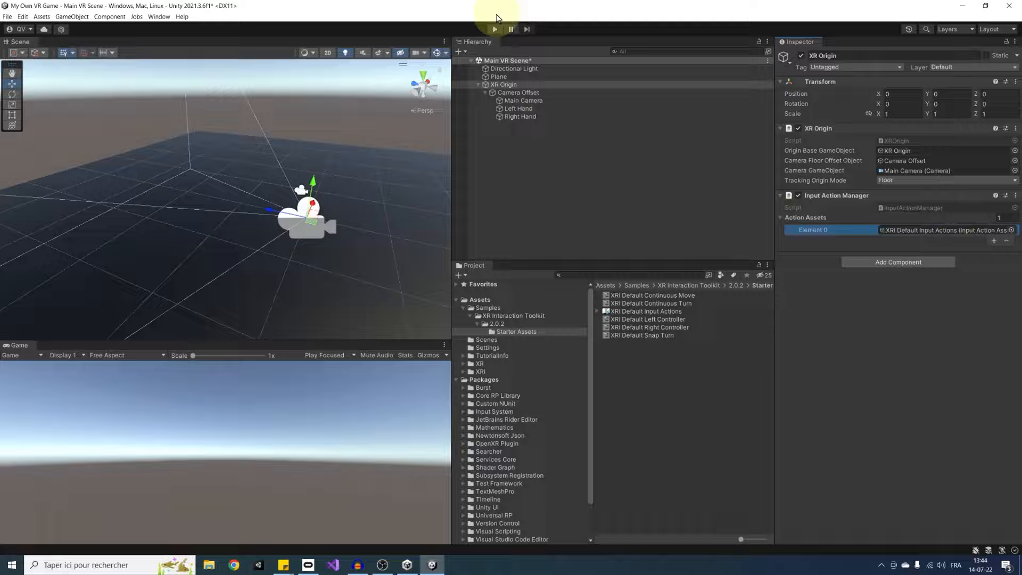
# Select the XR Origin in the Hierarchy to edit its components
pyautogui.click(494, 28)
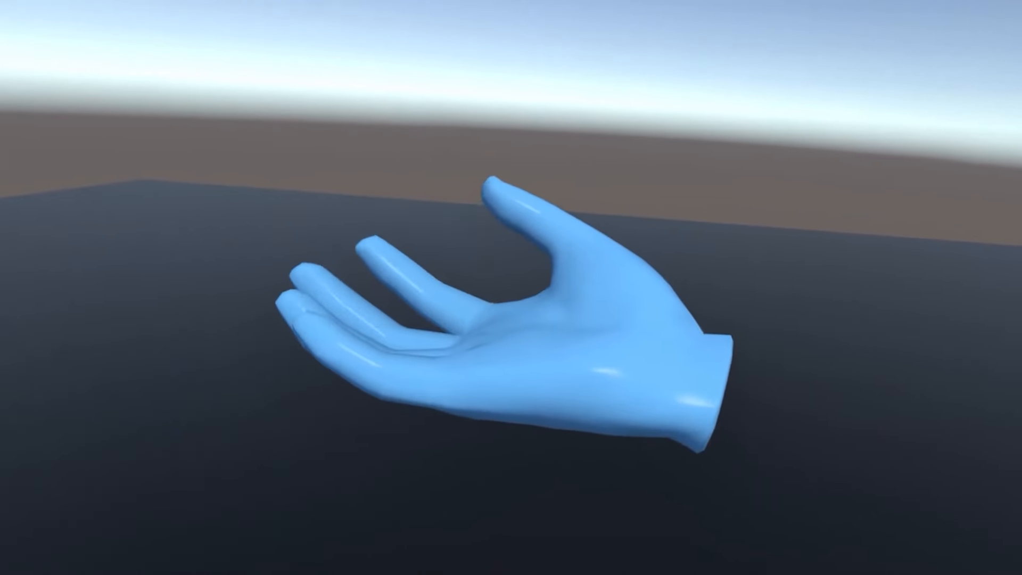
pyautogui.click(495, 29)
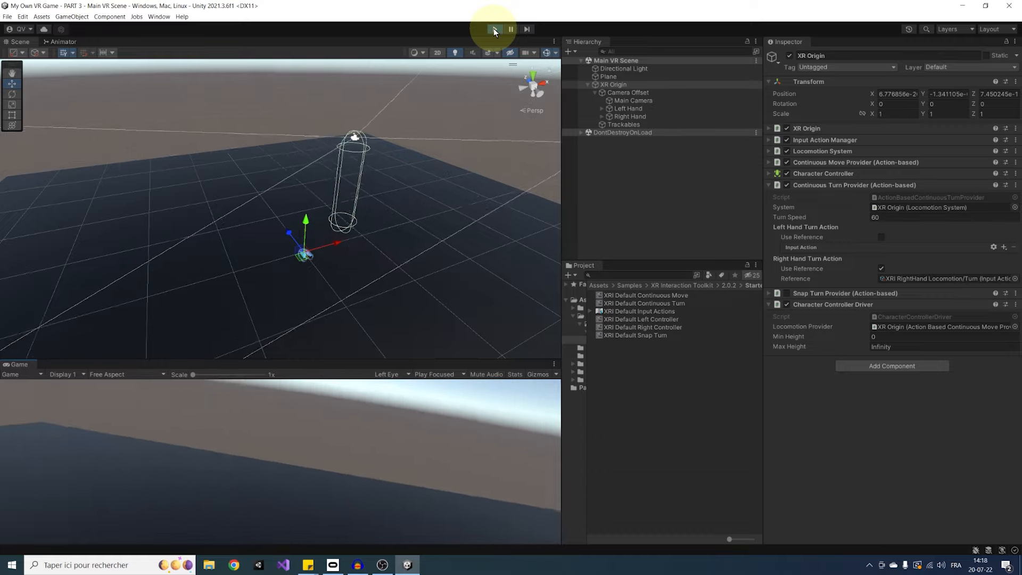
pyautogui.click(233, 564)
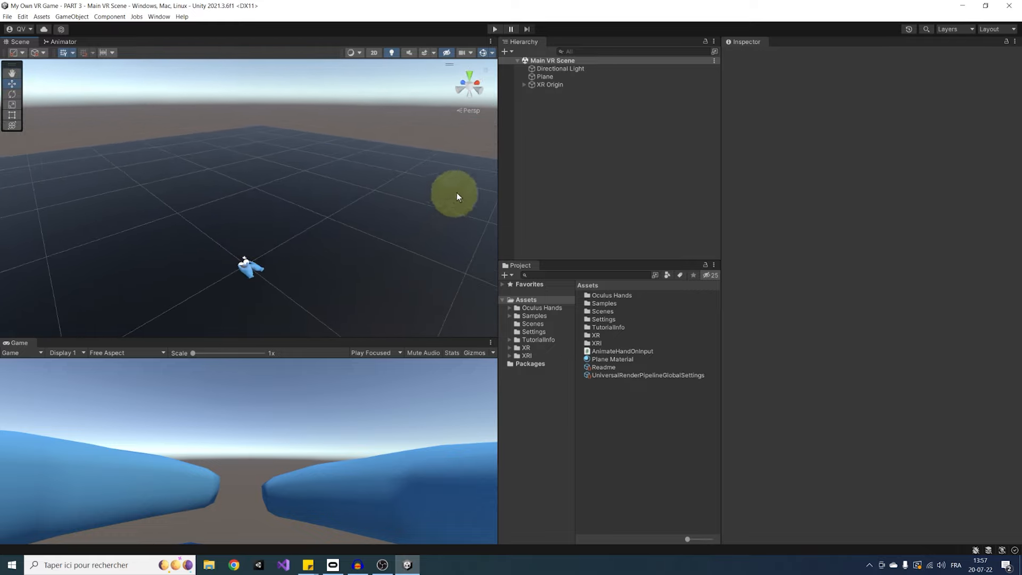
pyautogui.click(549, 85)
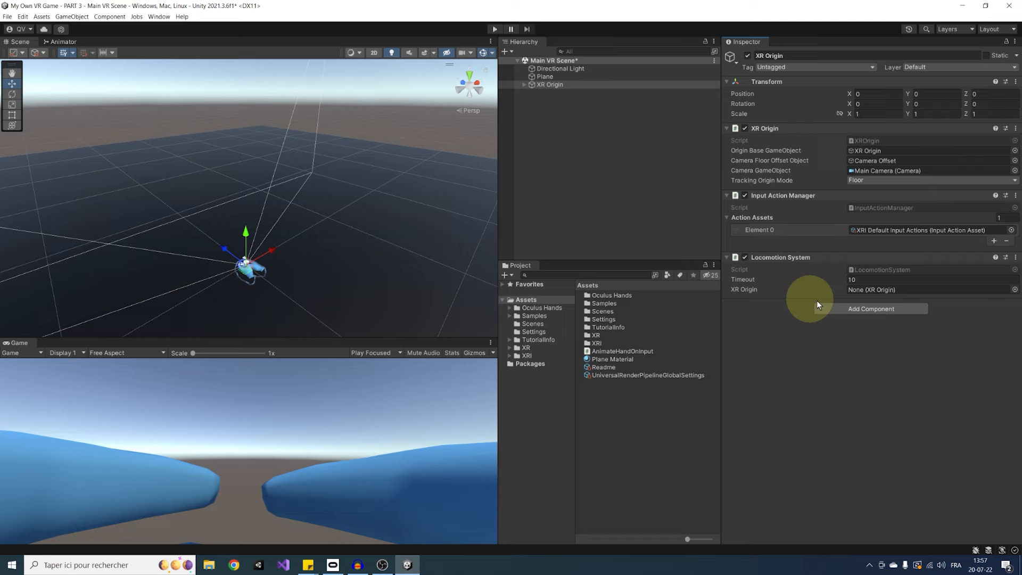
pyautogui.moveTo(893, 194)
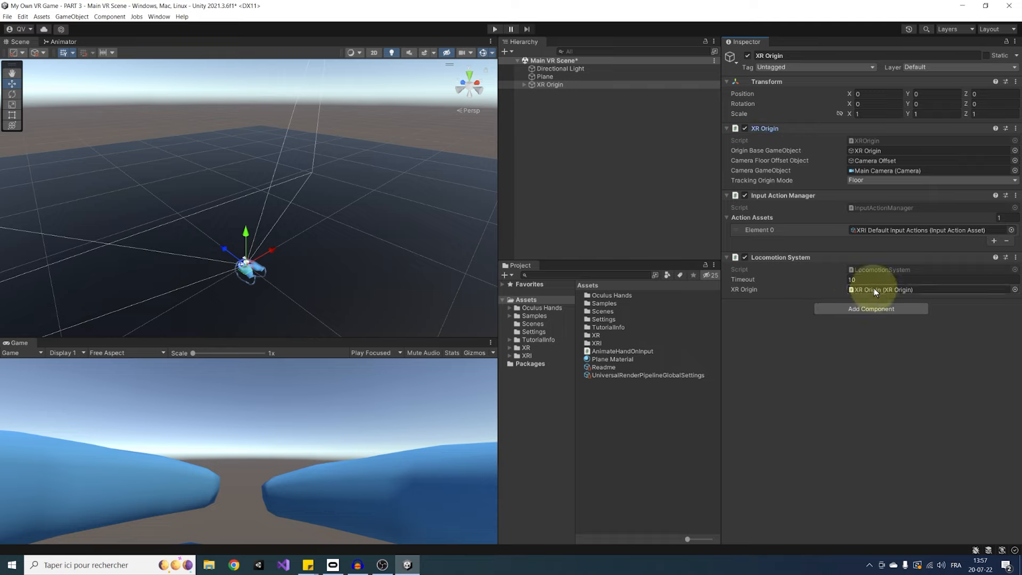
pyautogui.moveTo(956, 309)
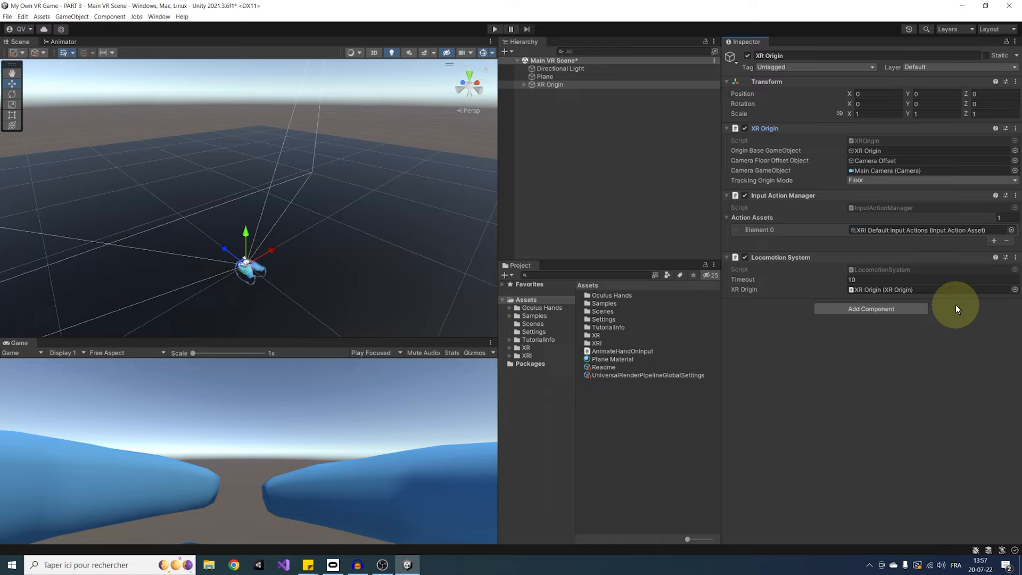
# Add a Continuous Move Provider (Action-based) to the XR Origin via Add Component
pyautogui.click(871, 309)
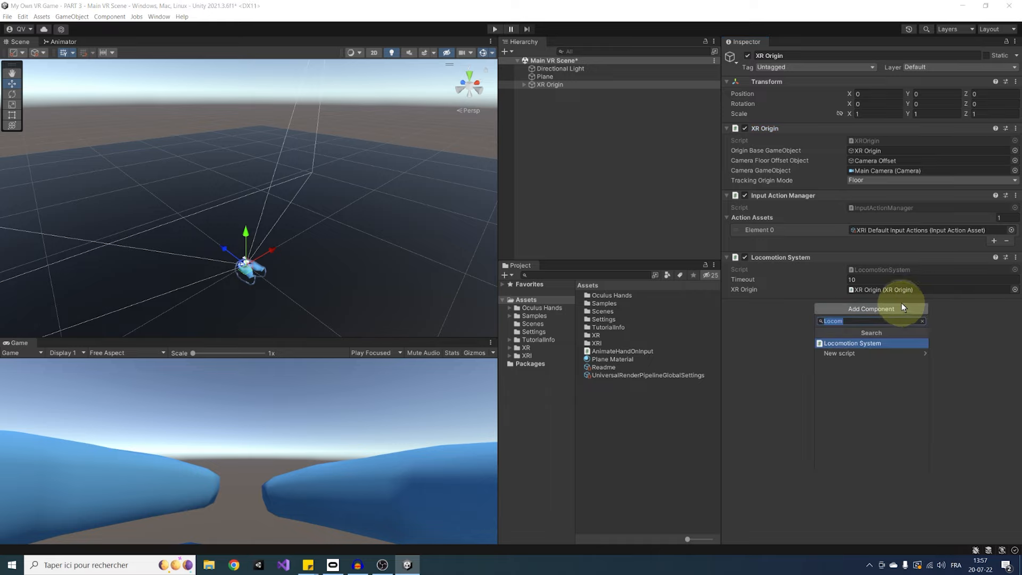
pyautogui.write('Continuous')
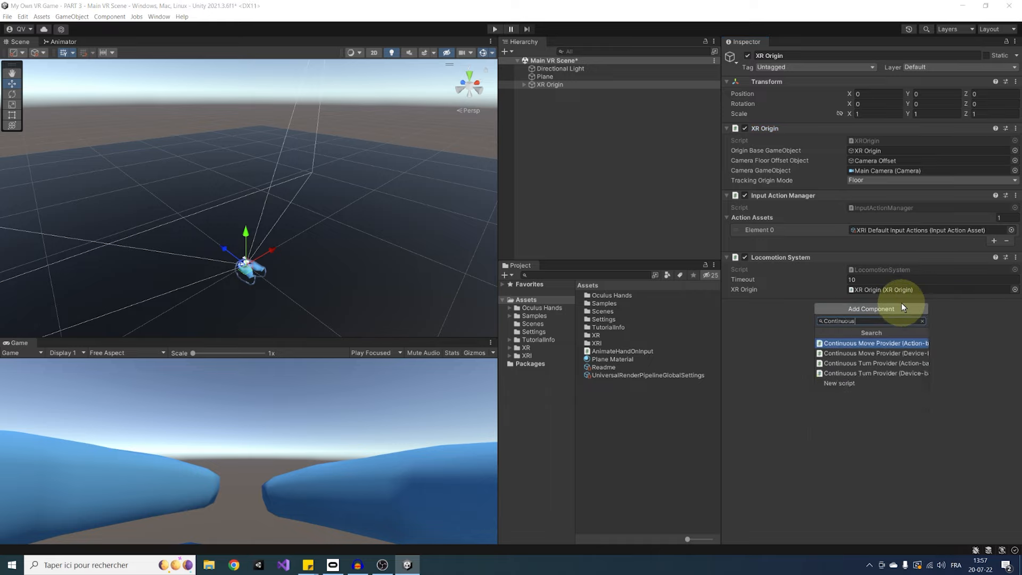
pyautogui.click(873, 343)
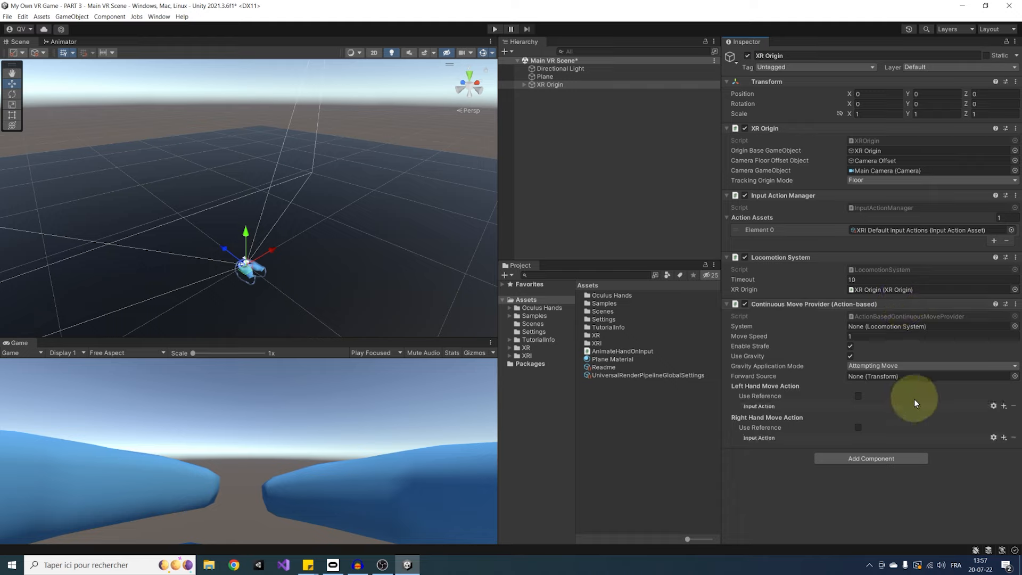
pyautogui.moveTo(874, 355)
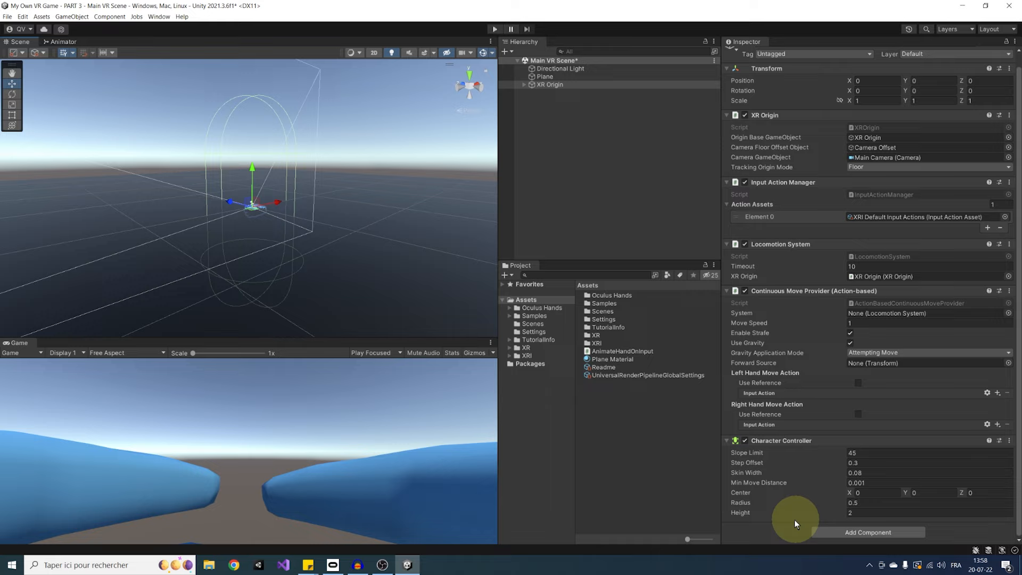
pyautogui.moveTo(765, 529)
pyautogui.write('0.2')
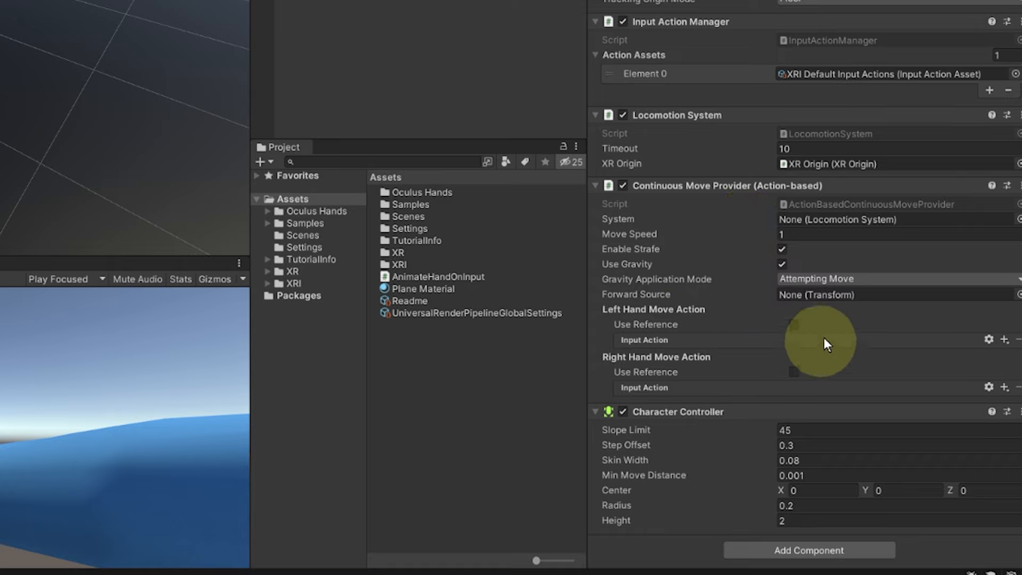
pyautogui.moveTo(687, 126)
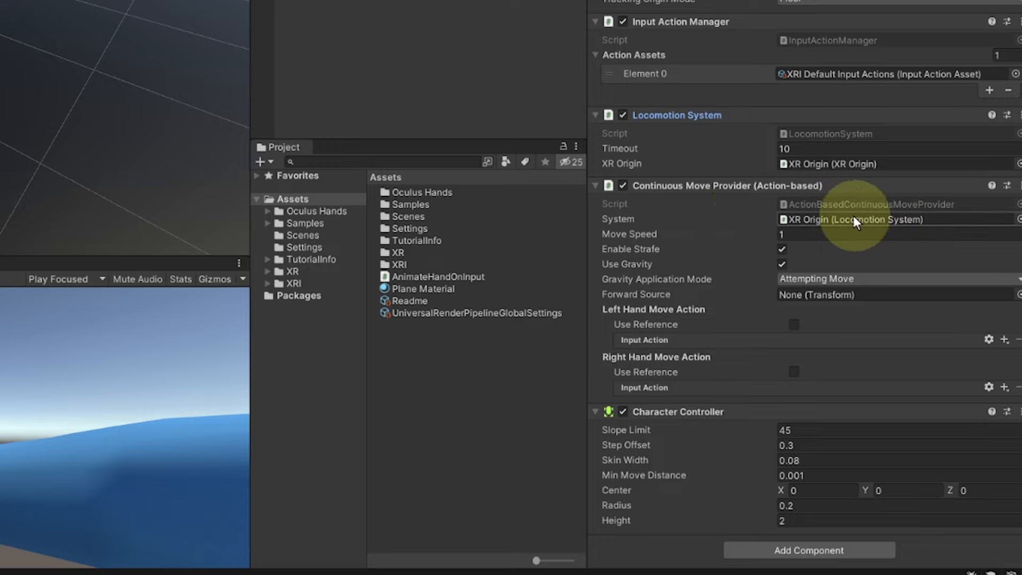
pyautogui.moveTo(660, 255)
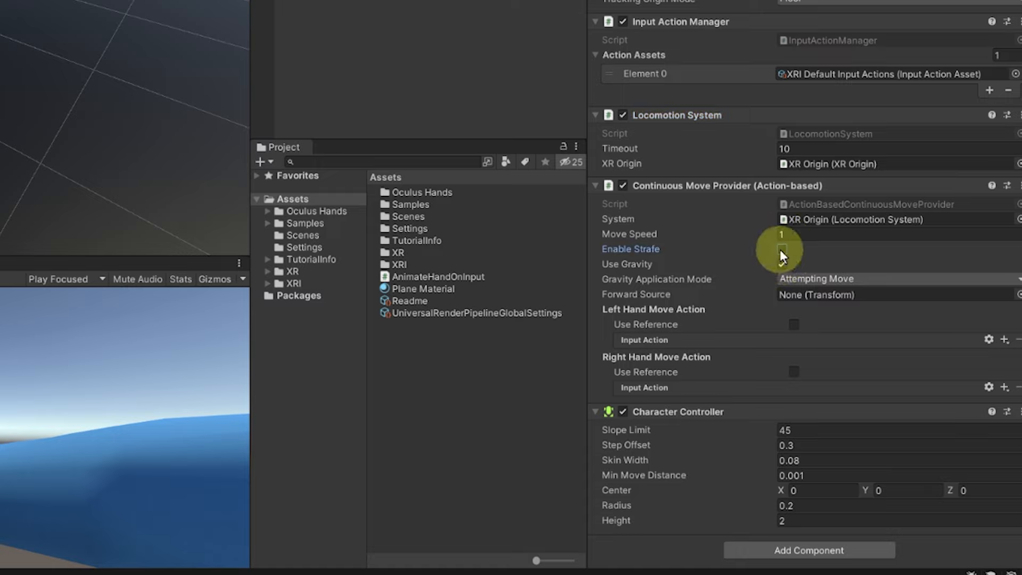
# Enable Strafe on the move provider and bring up the Gravity Application Mode choices
pyautogui.click(780, 249)
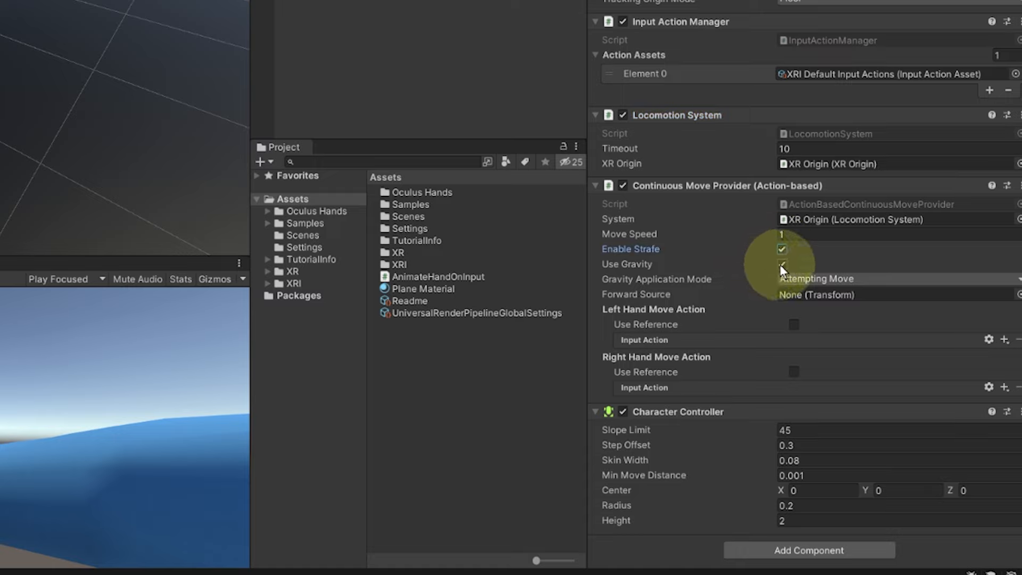
pyautogui.click(781, 264)
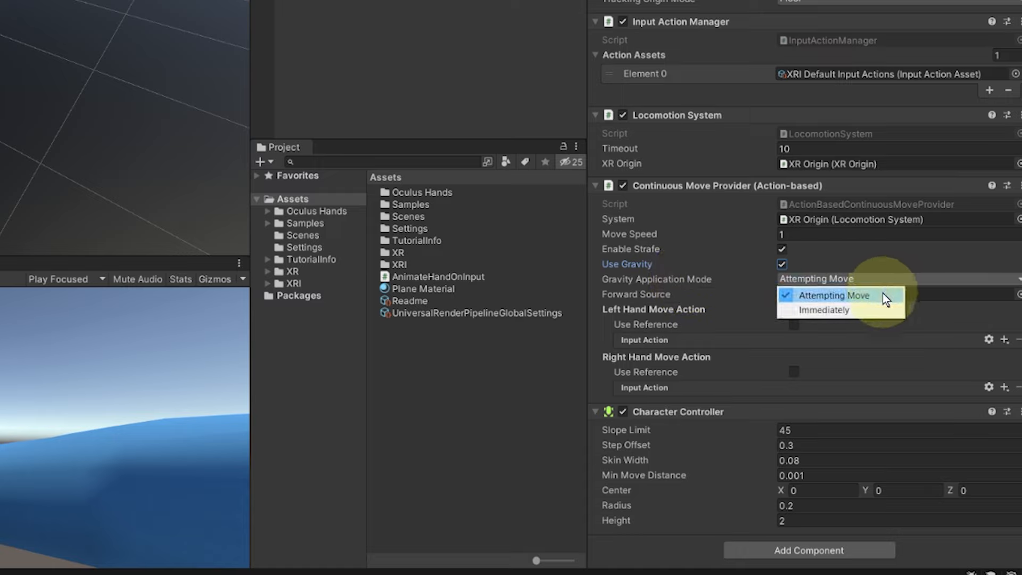
pyautogui.moveTo(887, 309)
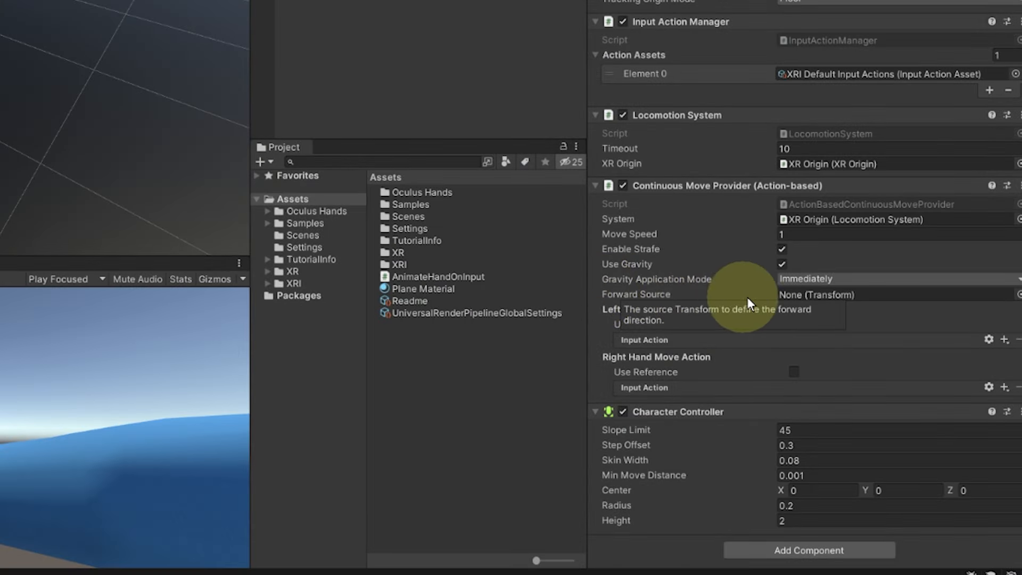
pyautogui.moveTo(658, 294)
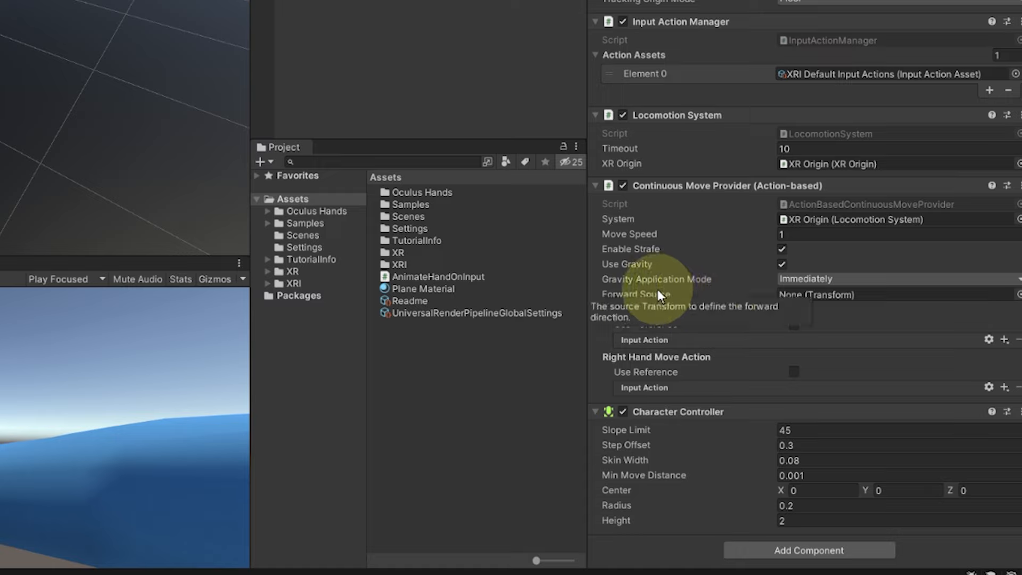
pyautogui.moveTo(657, 297)
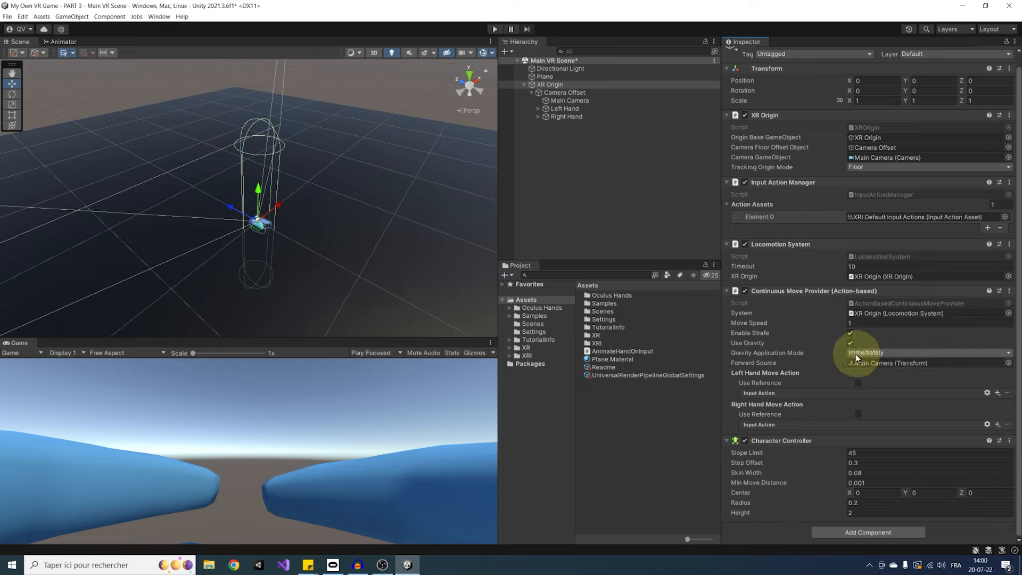
pyautogui.moveTo(939, 385)
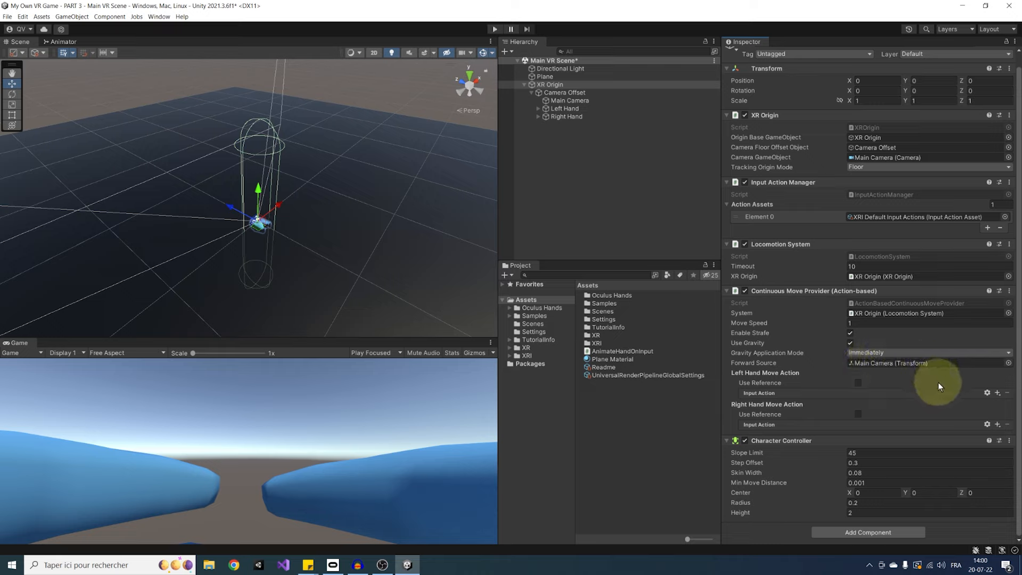
pyautogui.moveTo(777, 383)
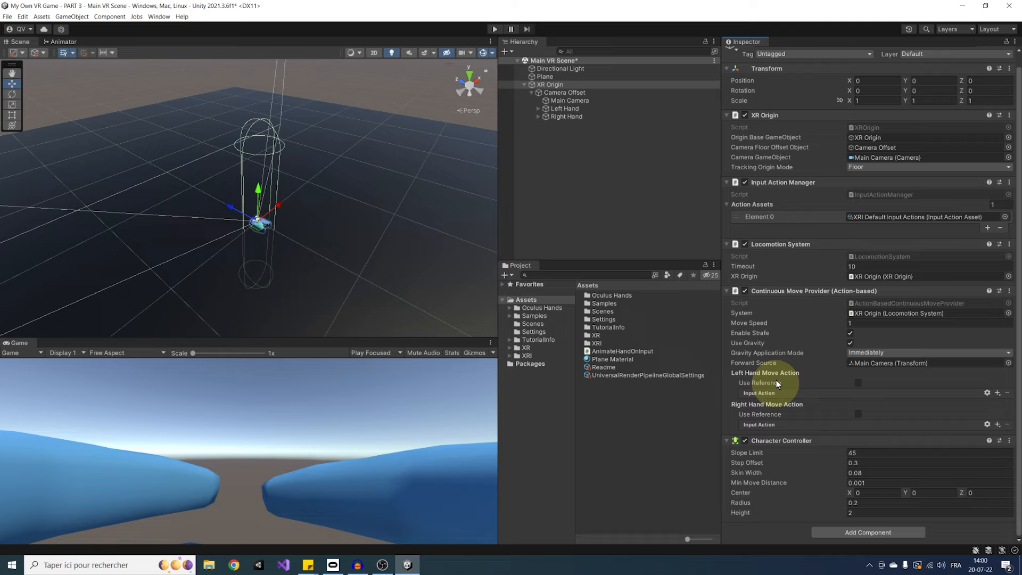
pyautogui.moveTo(805, 424)
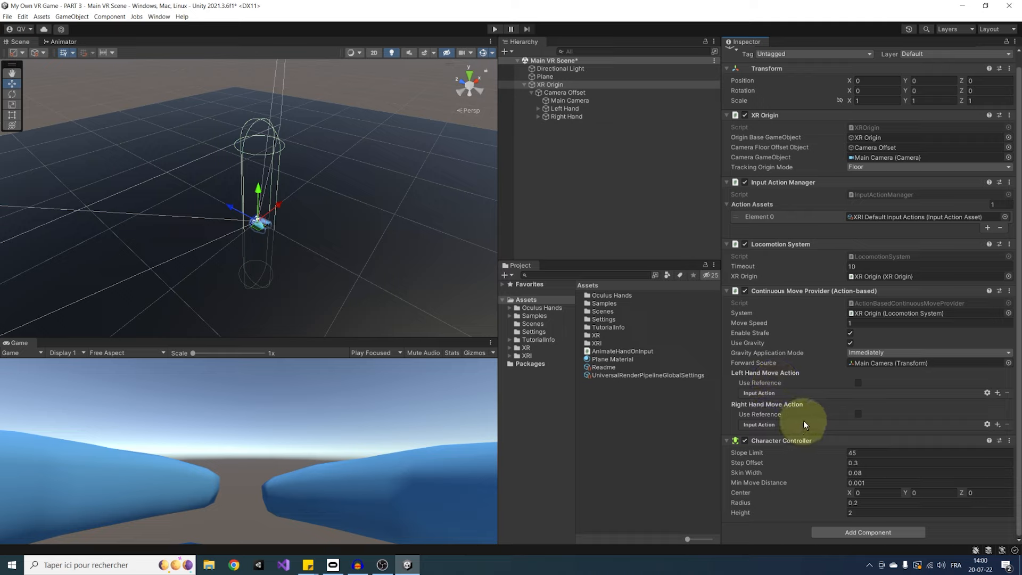
pyautogui.moveTo(795, 402)
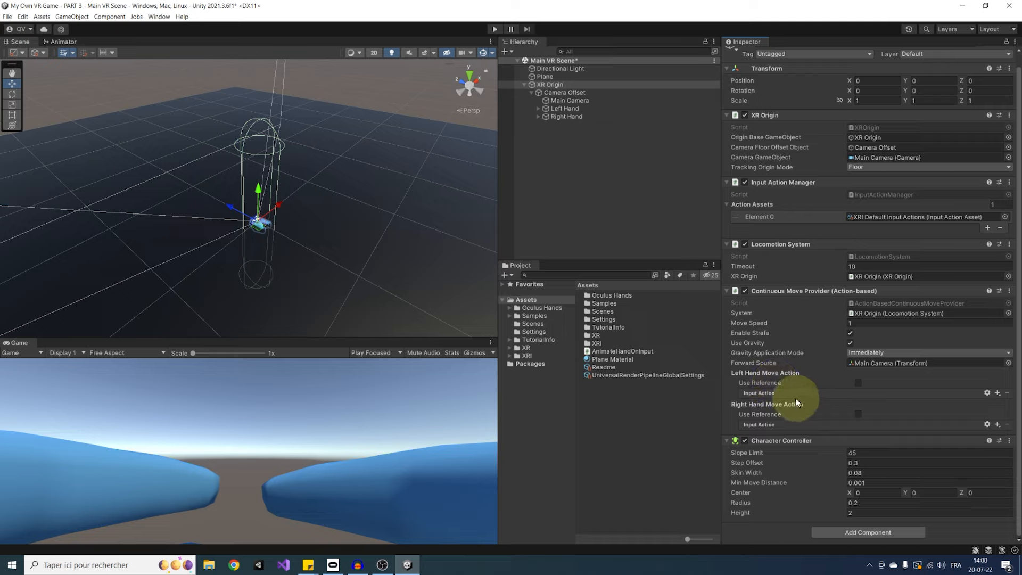
pyautogui.moveTo(789, 411)
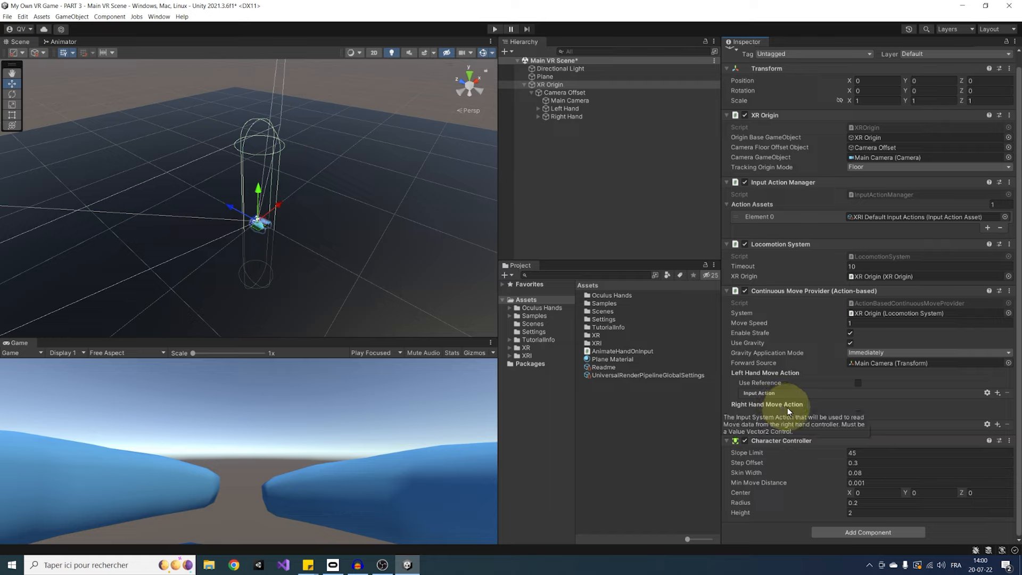
pyautogui.moveTo(794, 408)
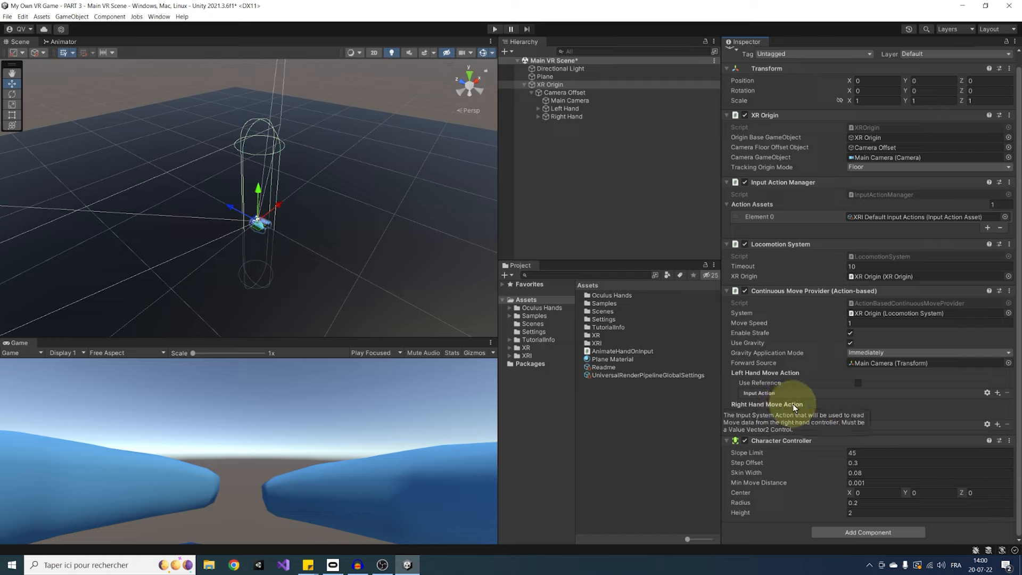
# Tick Use Reference for both hands' move actions and bring up the left-hand action picker
pyautogui.click(858, 382)
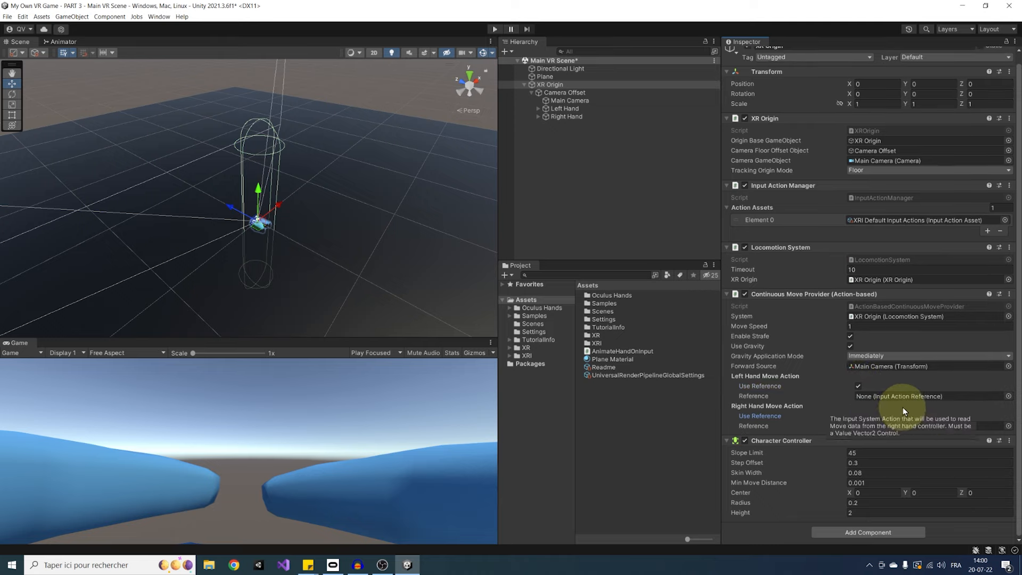
pyautogui.click(858, 417)
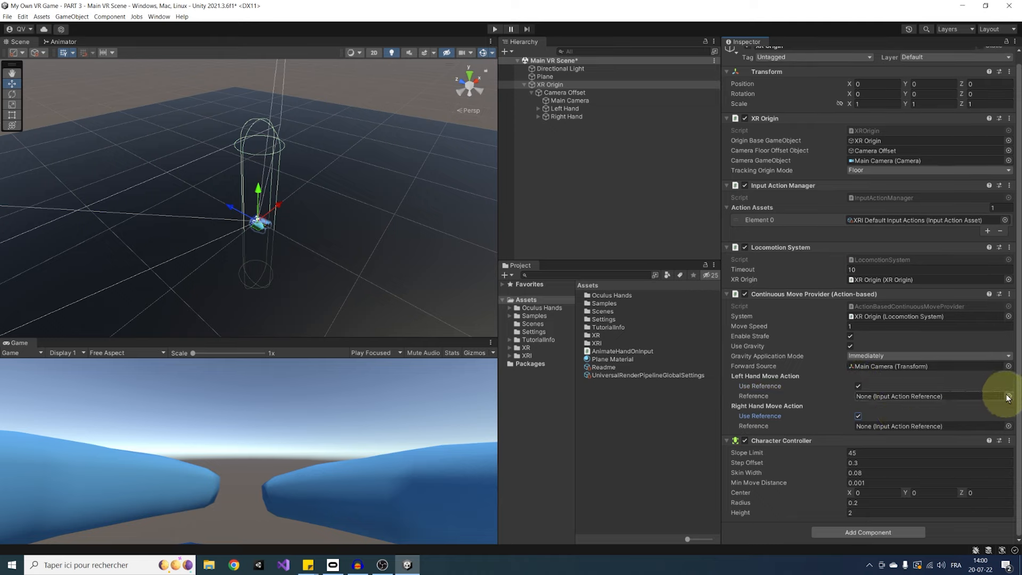
pyautogui.click(1007, 397)
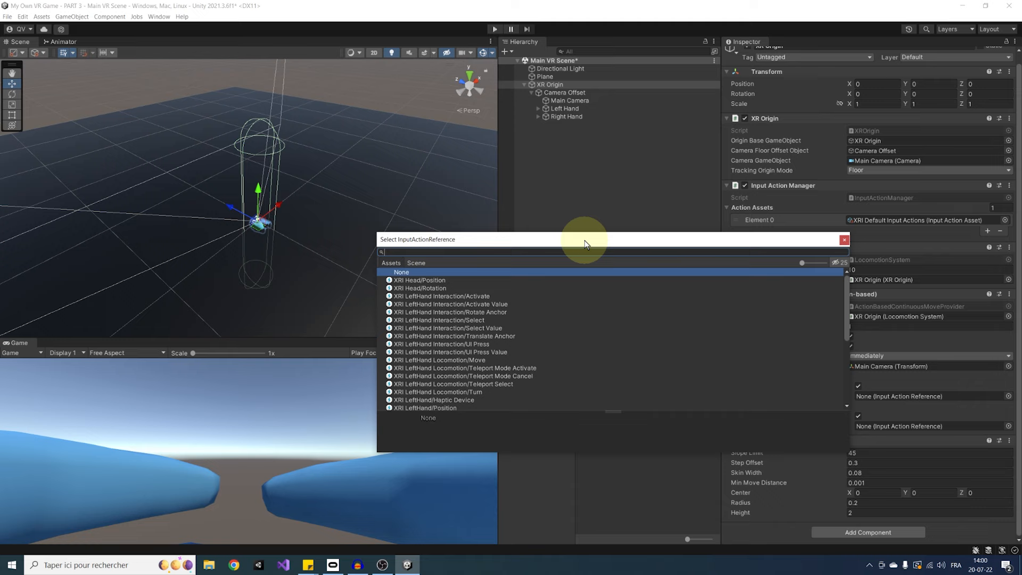
pyautogui.moveTo(460, 362)
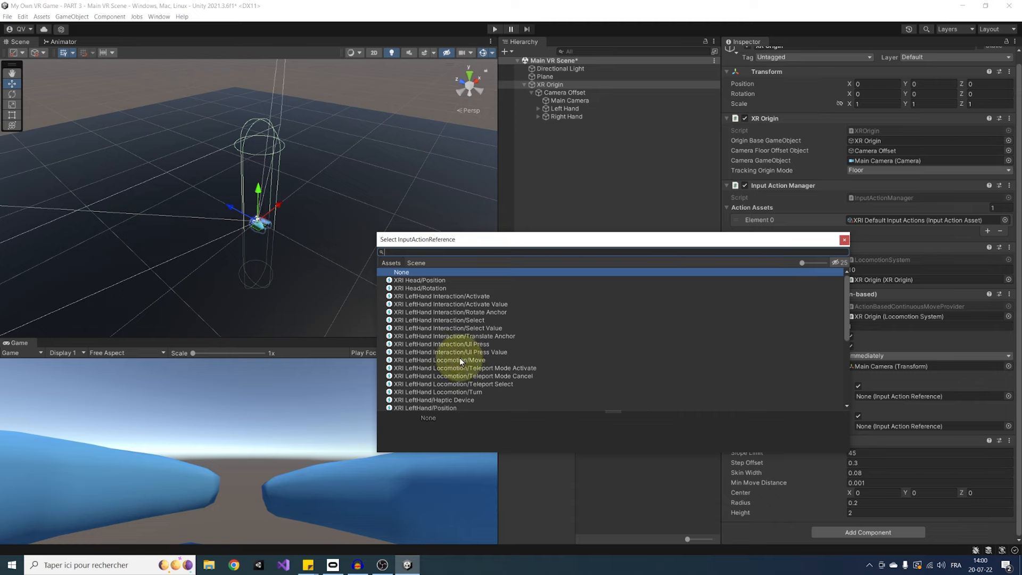
# Assign the left-hand locomotion Move action, then load the XRI Default Input Actions asset
pyautogui.click(440, 360)
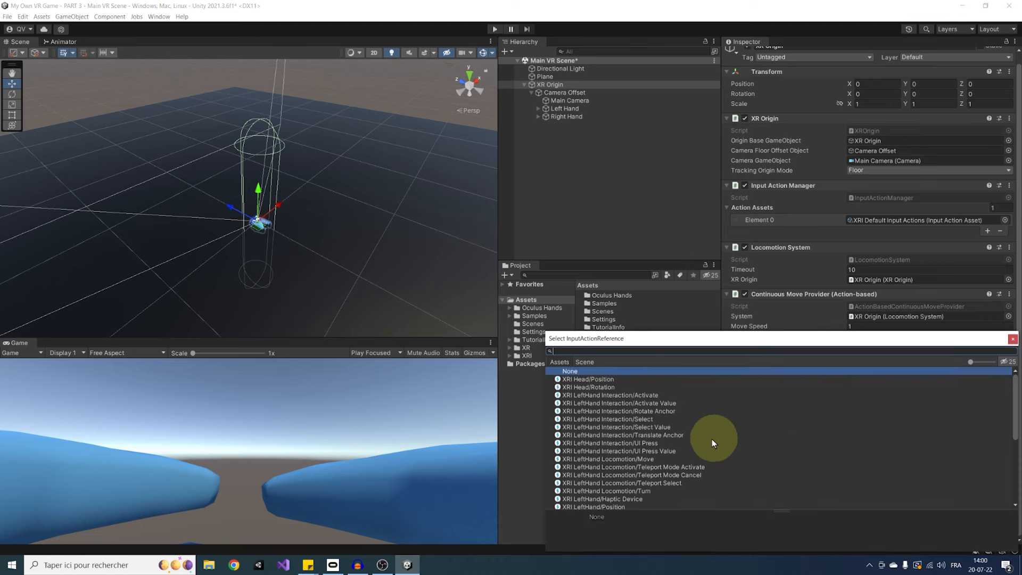
pyautogui.scroll(-3)
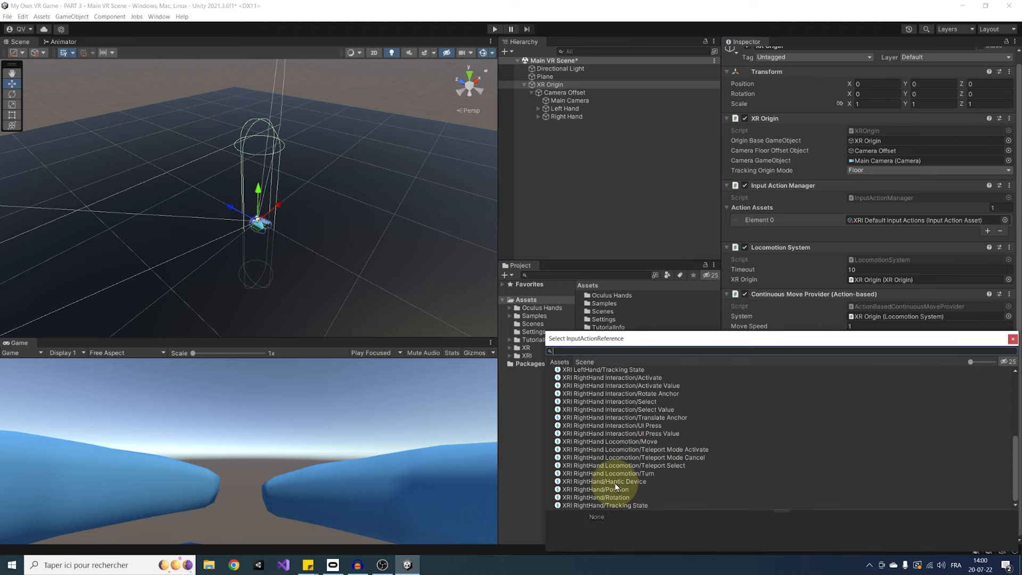
pyautogui.moveTo(625, 470)
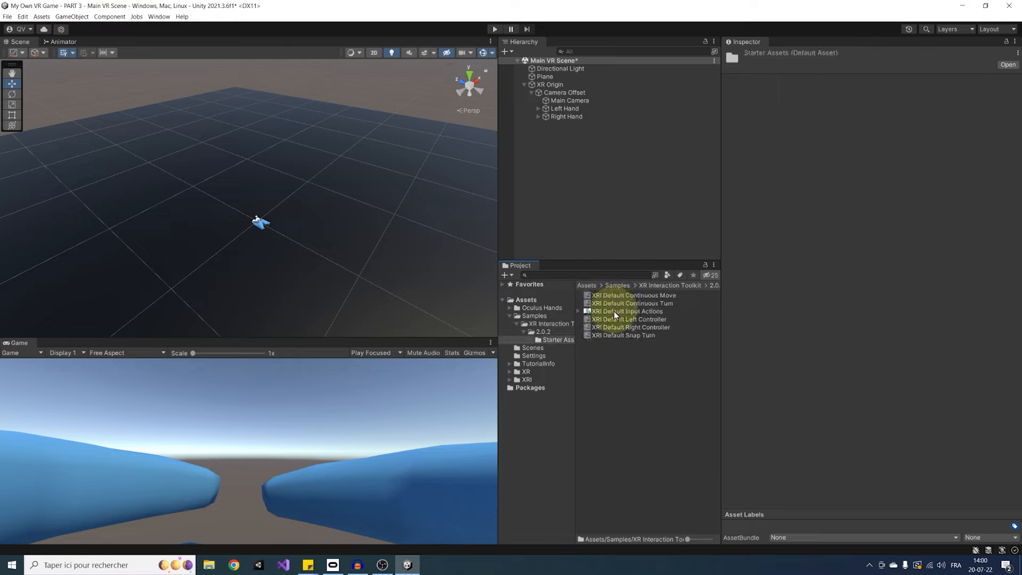
pyautogui.click(629, 310)
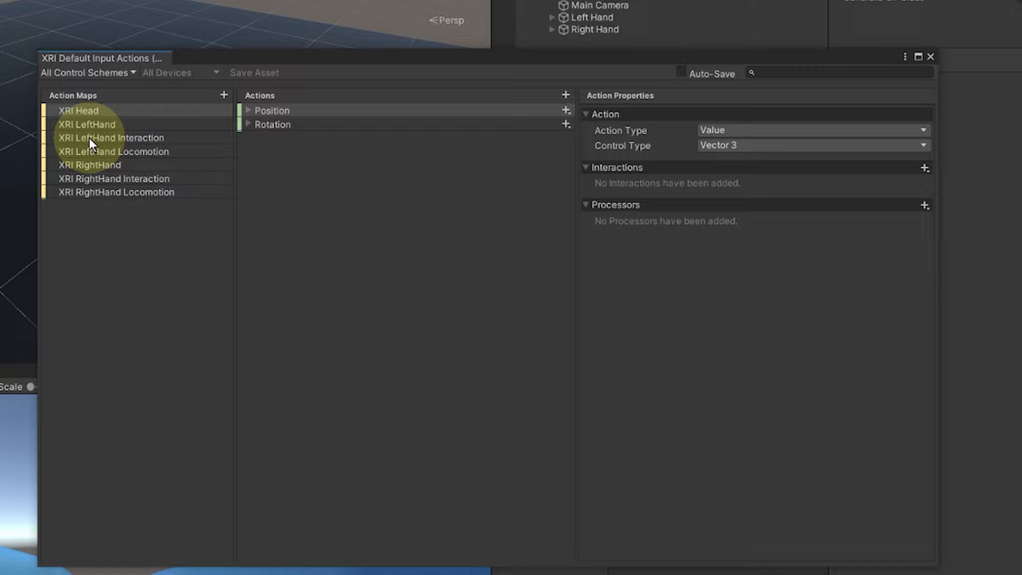
# Inspect the Primary2DAxis Move bindings of the XRI LeftHand and RightHand Locomotion maps
pyautogui.click(114, 151)
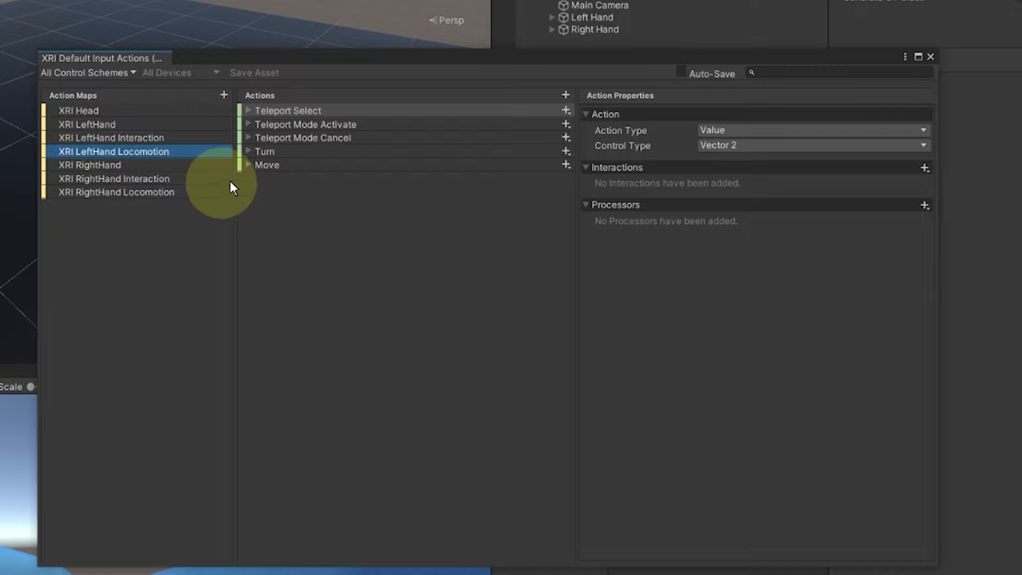
pyautogui.click(267, 164)
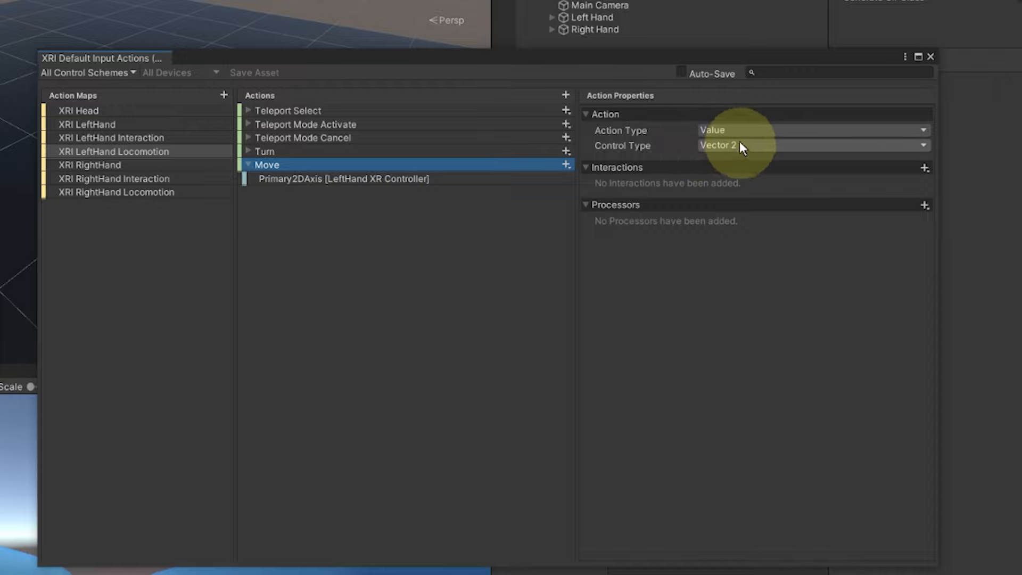
pyautogui.moveTo(697, 159)
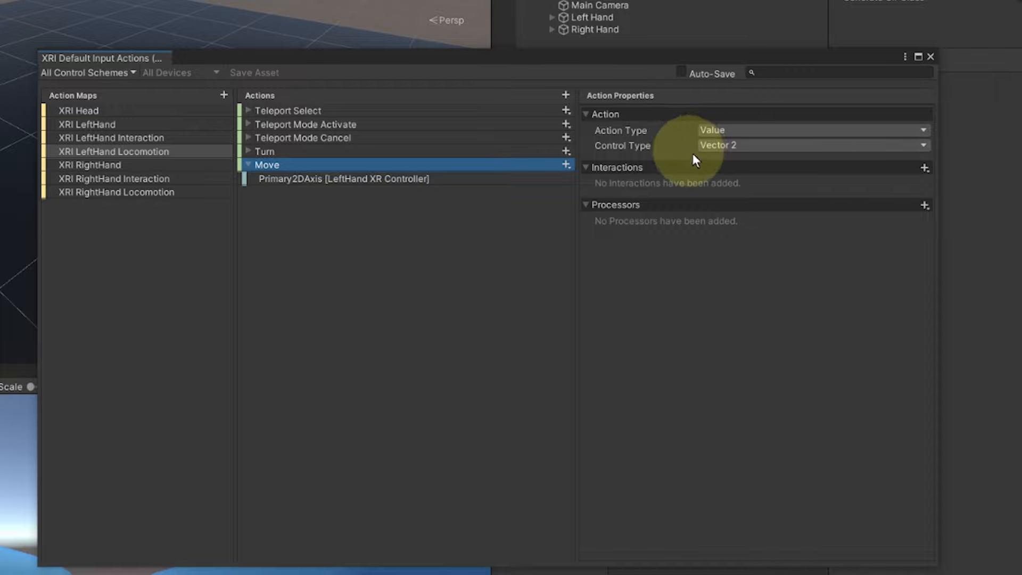
pyautogui.click(344, 179)
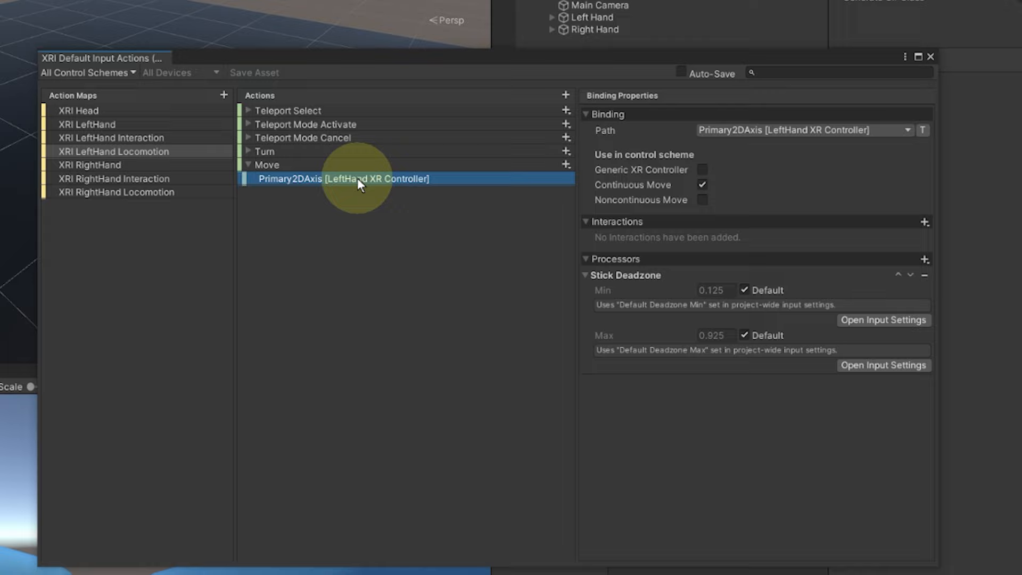
pyautogui.moveTo(414, 187)
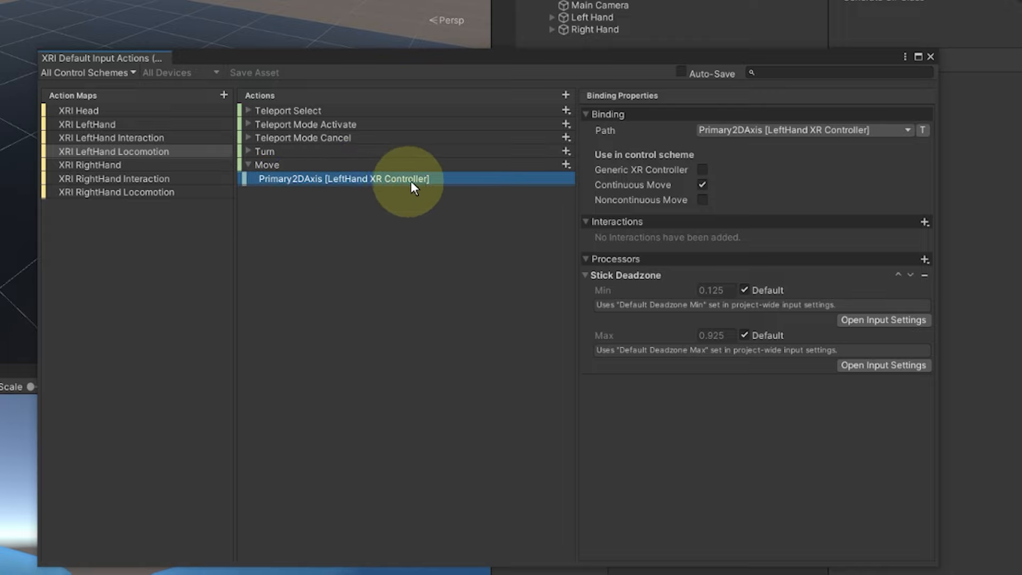
pyautogui.moveTo(356, 181)
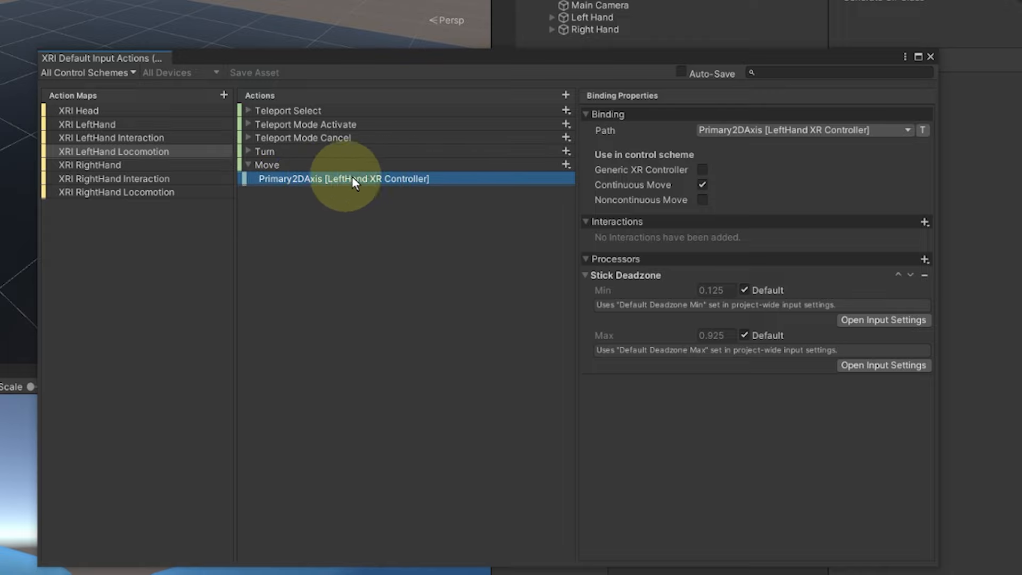
pyautogui.moveTo(309, 185)
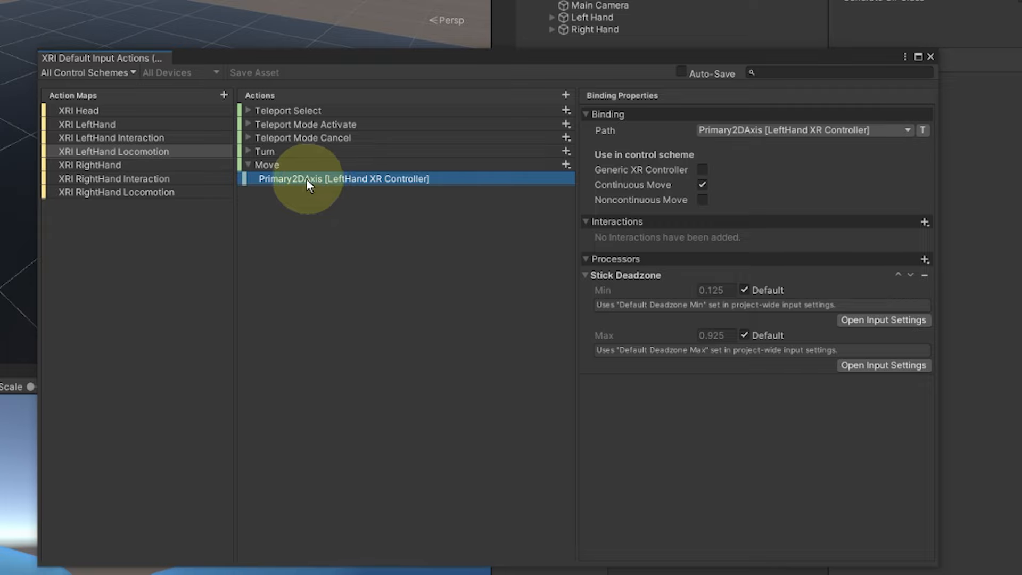
pyautogui.moveTo(137, 199)
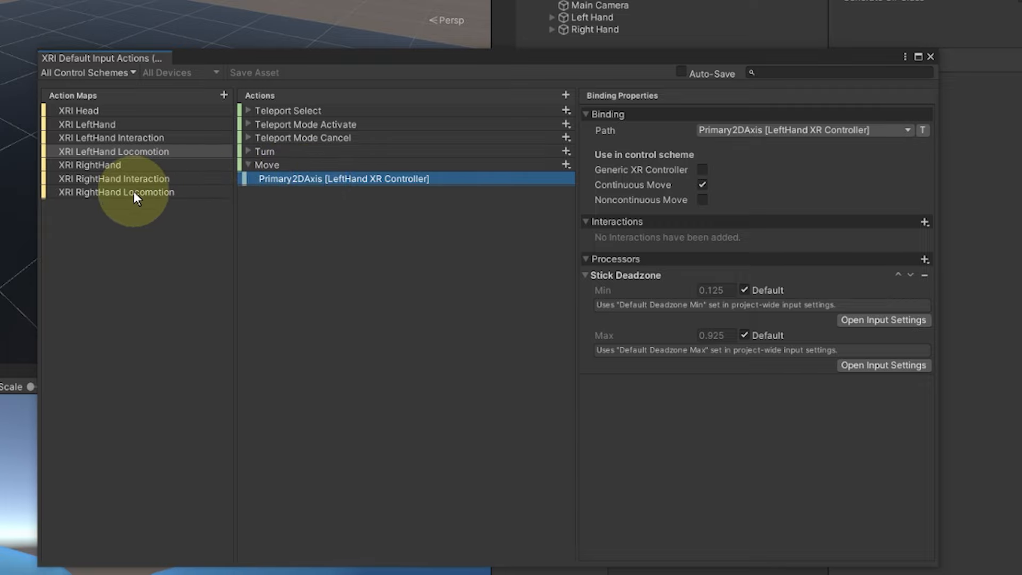
pyautogui.click(267, 164)
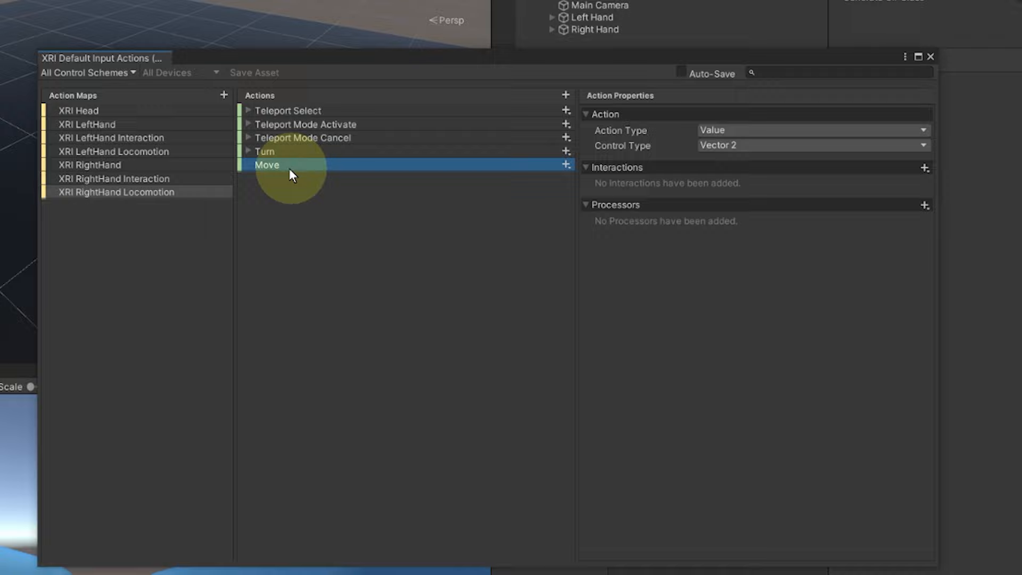
pyautogui.moveTo(331, 177)
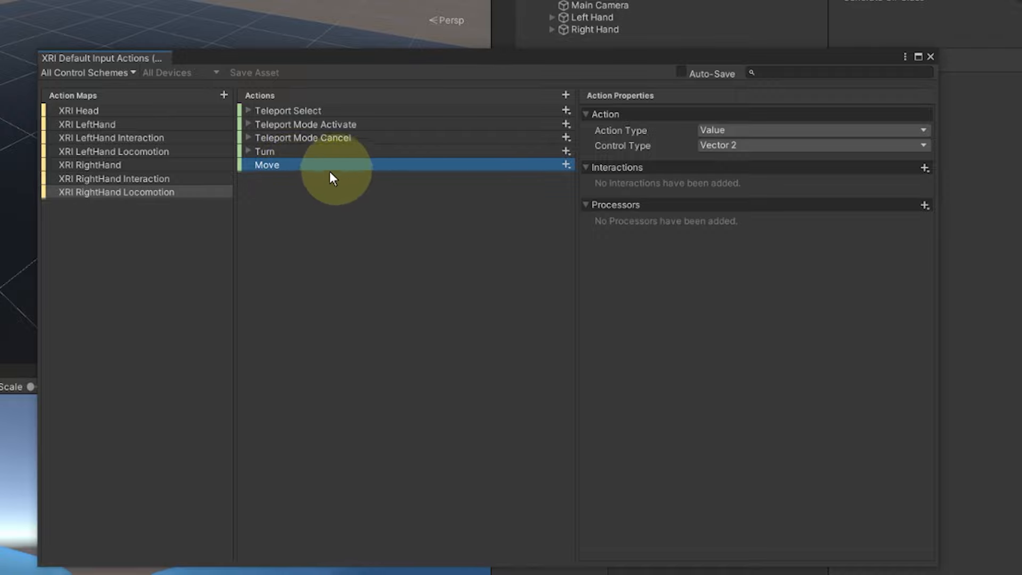
pyautogui.moveTo(330, 201)
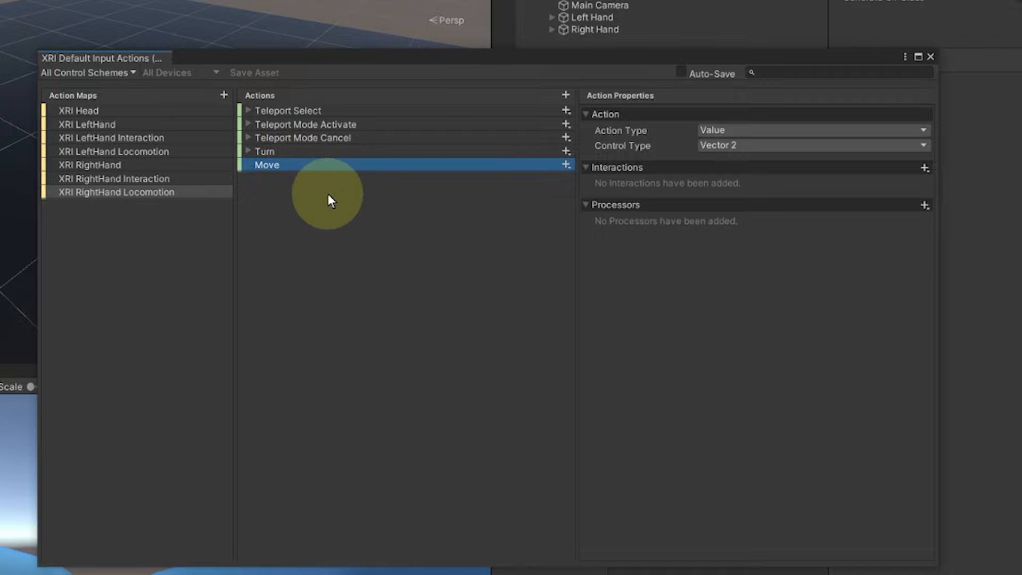
pyautogui.moveTo(362, 78)
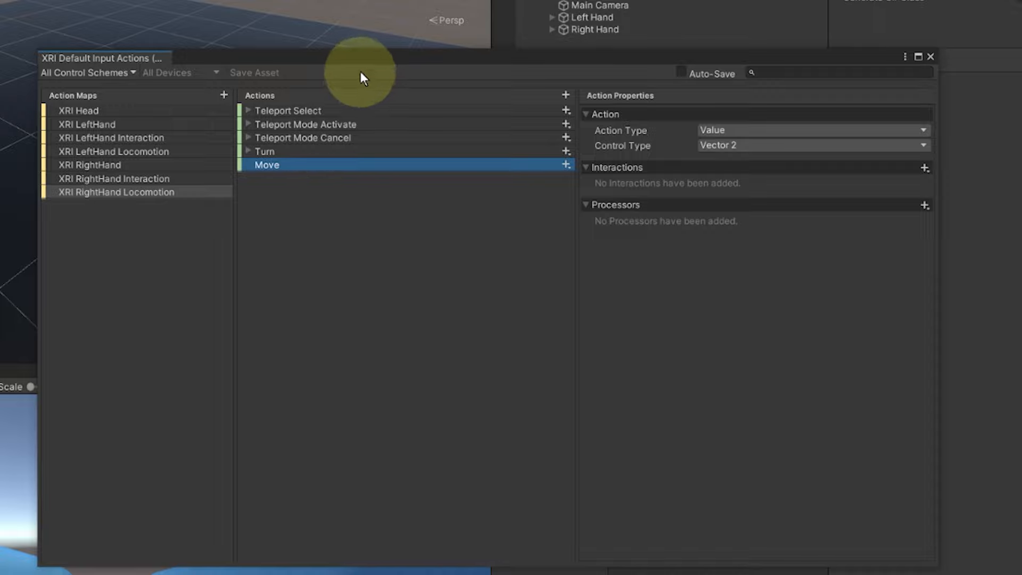
pyautogui.moveTo(106, 158)
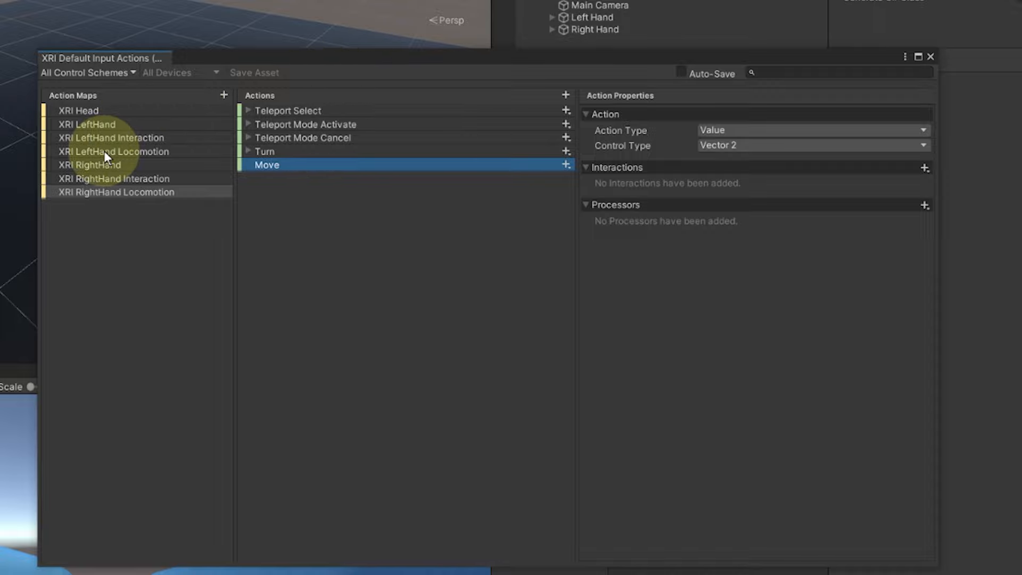
pyautogui.moveTo(92, 153)
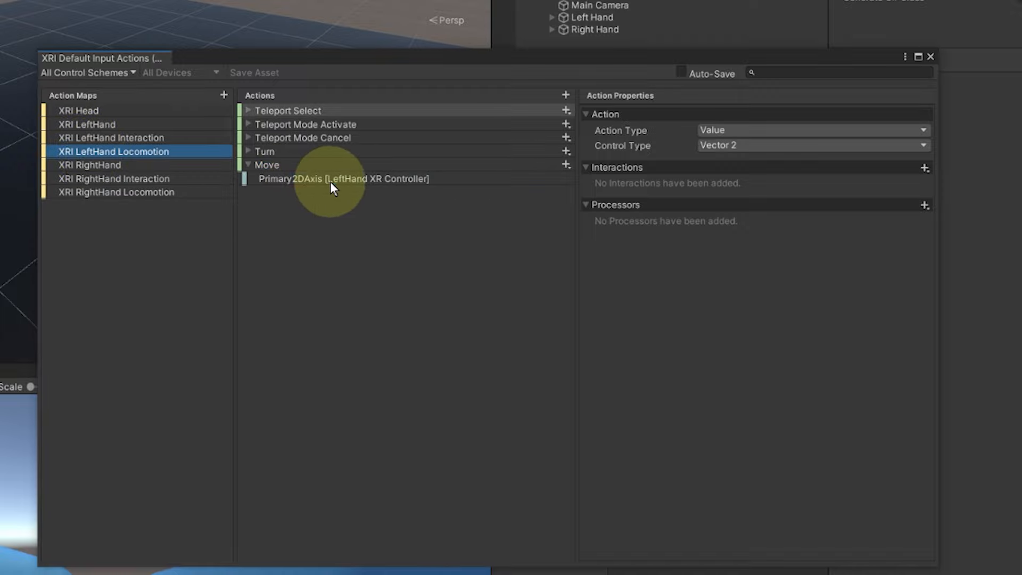
pyautogui.click(341, 179)
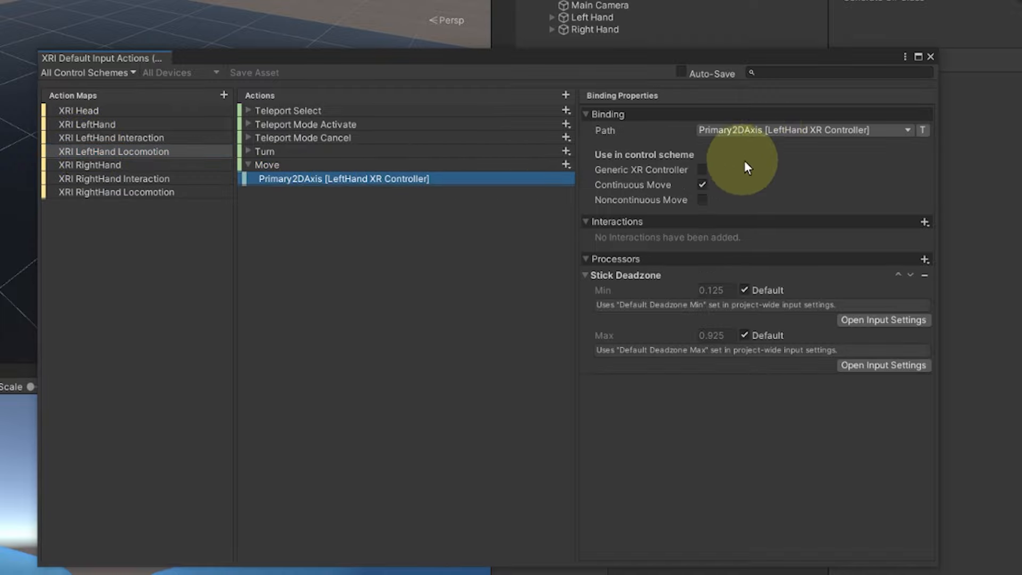
pyautogui.moveTo(793, 157)
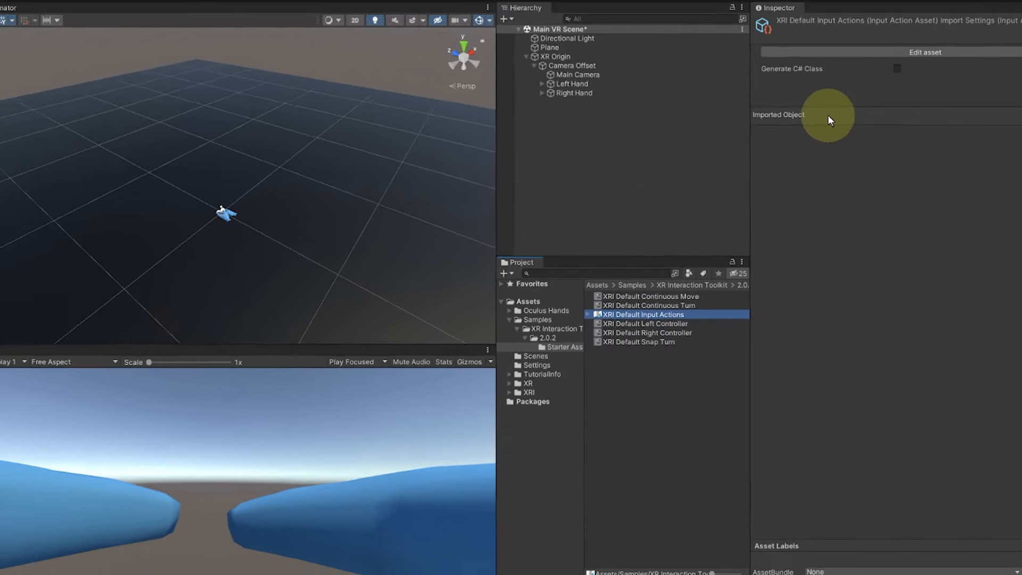
# Select the XR Origin and enter play mode to test continuous movement
pyautogui.click(522, 84)
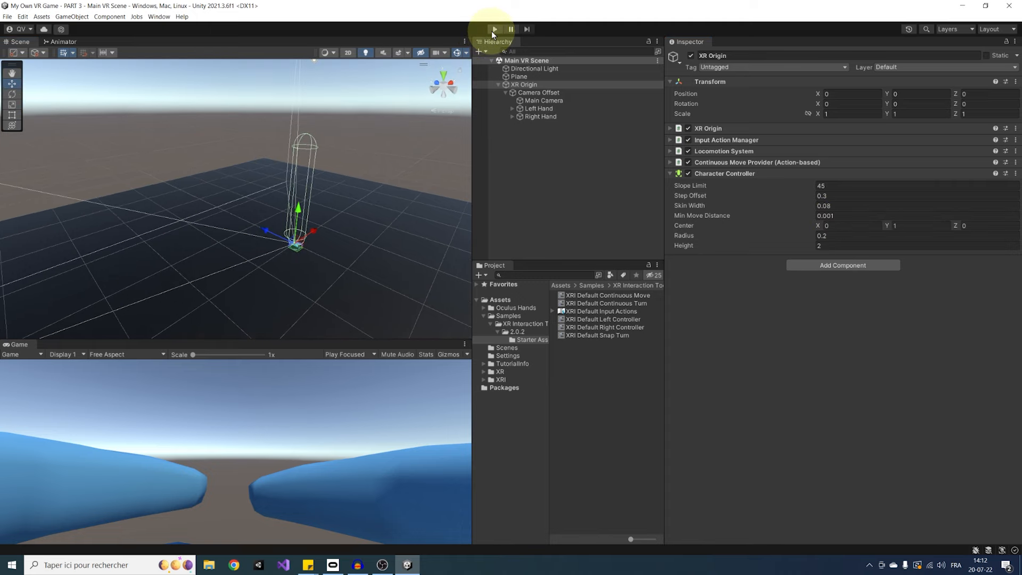
pyautogui.click(493, 28)
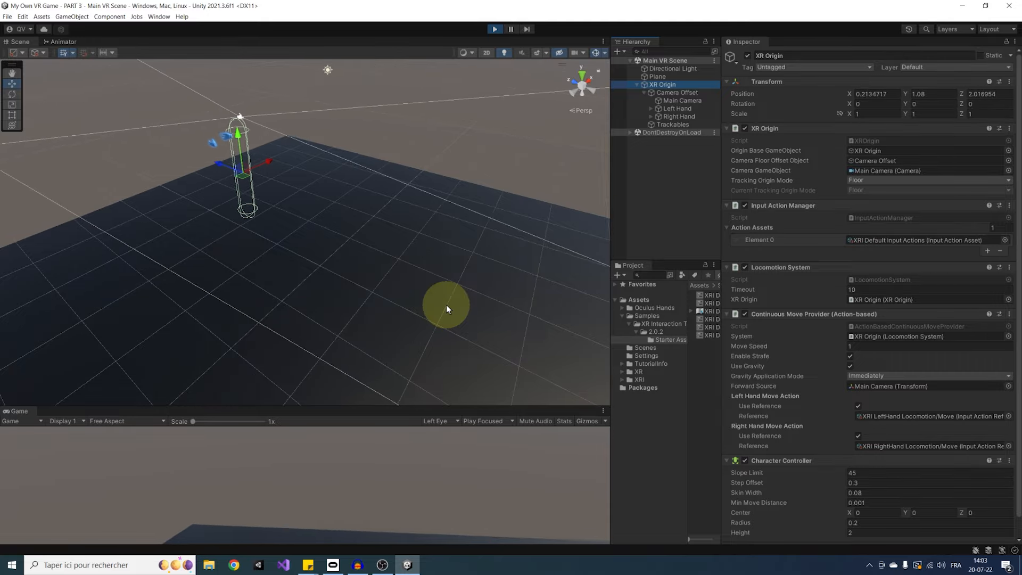
# Test moving around with the controllers in the Game view, then exit play mode
pyautogui.click(495, 29)
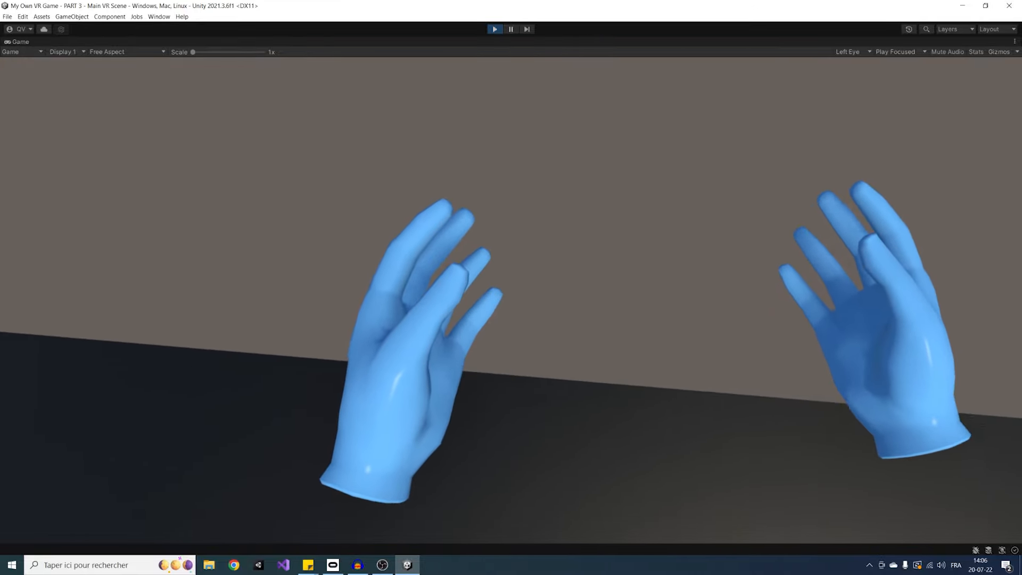
pyautogui.click(494, 29)
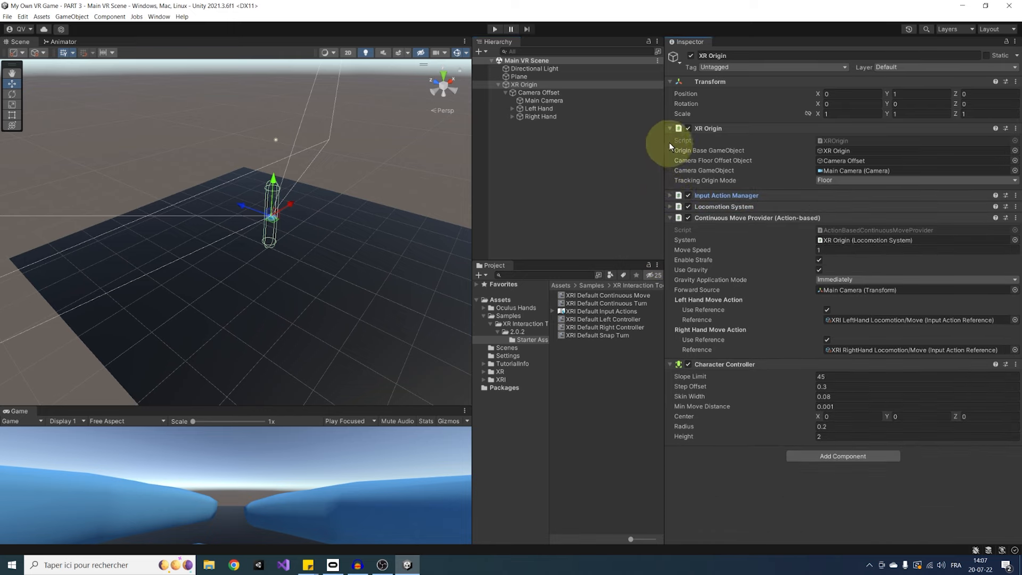
# Add Continuous Turn Provider (Action-based) and Snap Turn Provider (Action-based) to the XR Origin
pyautogui.click(670, 128)
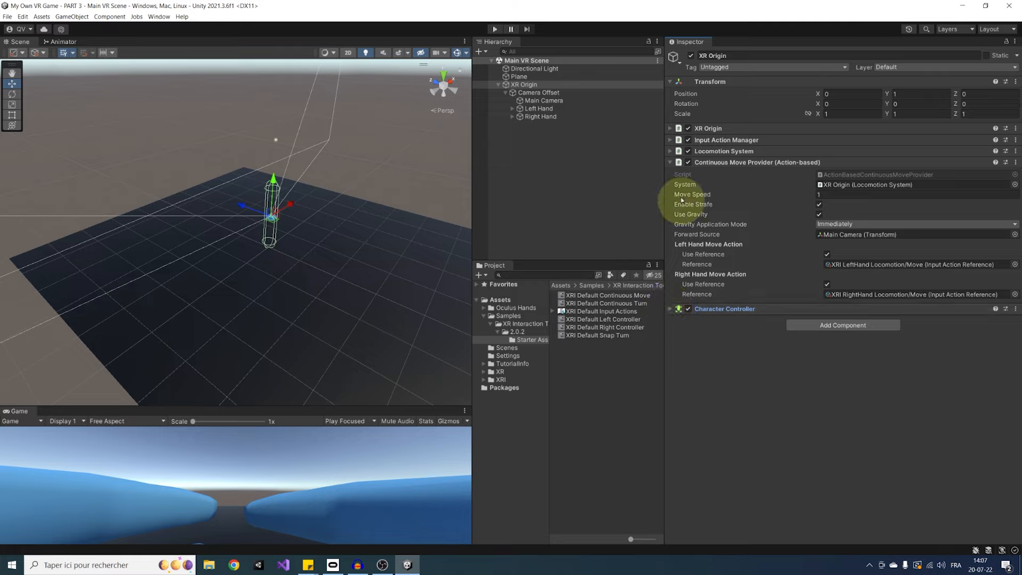
pyautogui.click(670, 162)
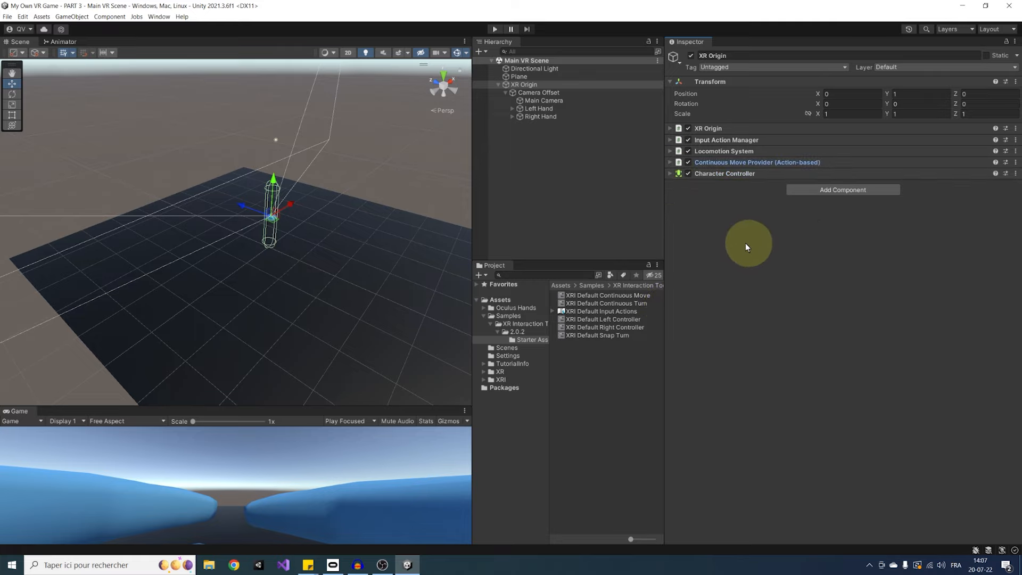
pyautogui.moveTo(699, 307)
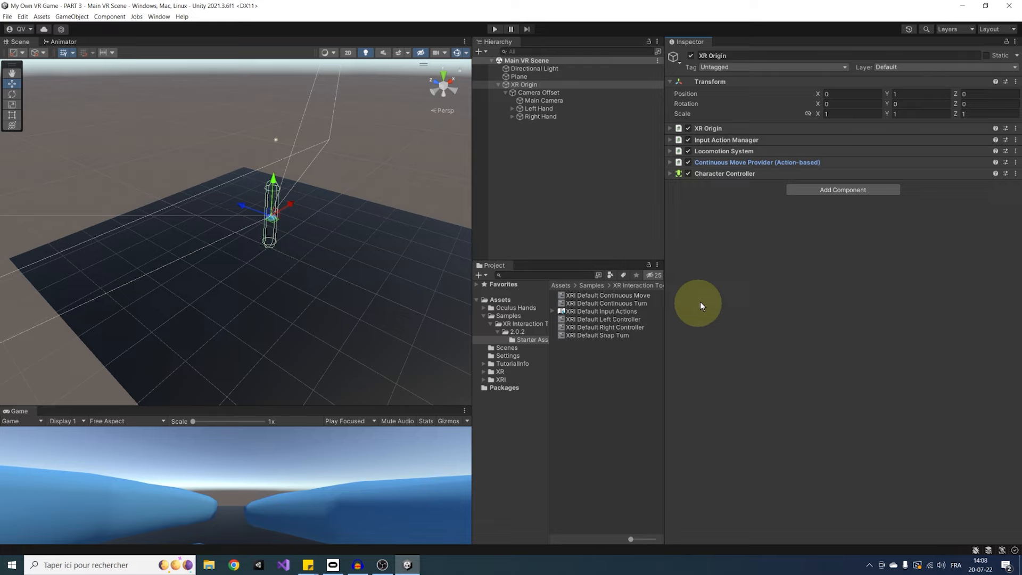
pyautogui.click(843, 190)
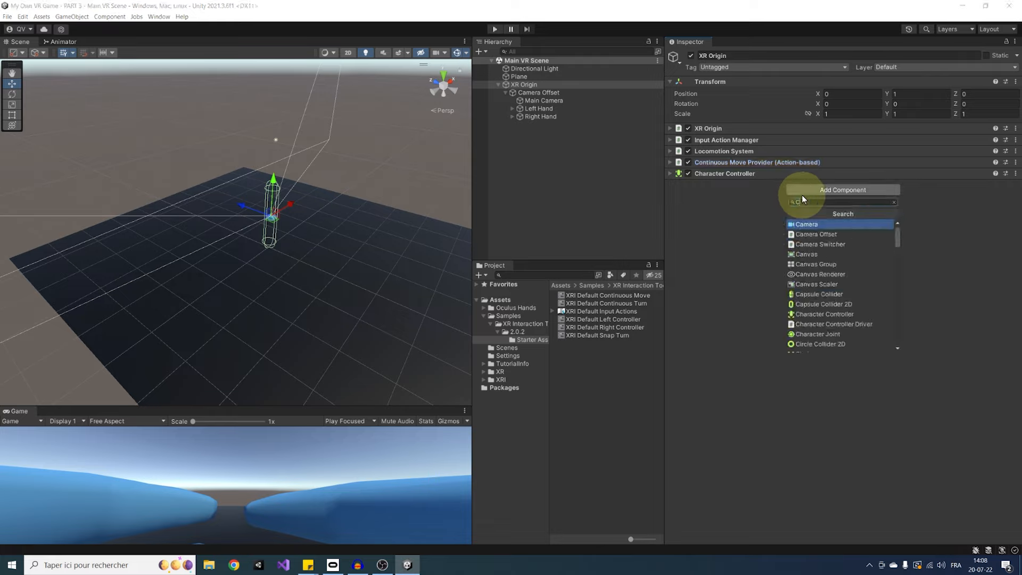
pyautogui.write('Continu')
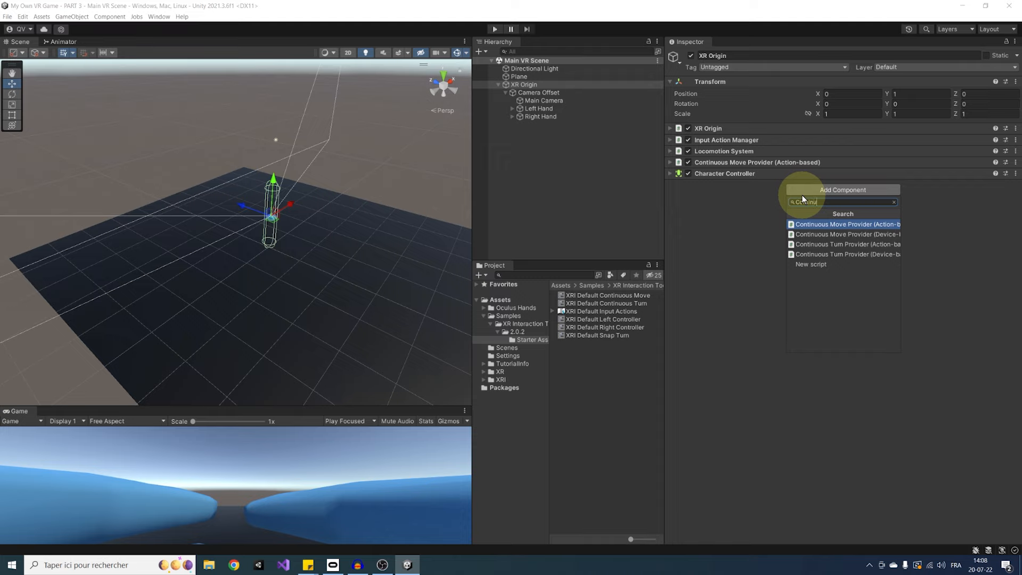
pyautogui.click(848, 244)
pyautogui.write('Snap')
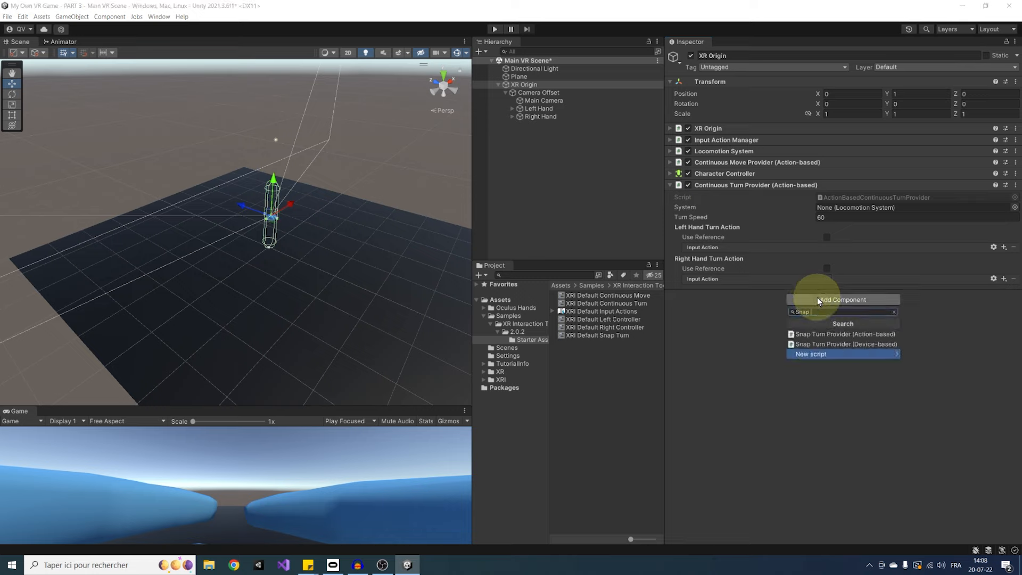
pyautogui.click(844, 333)
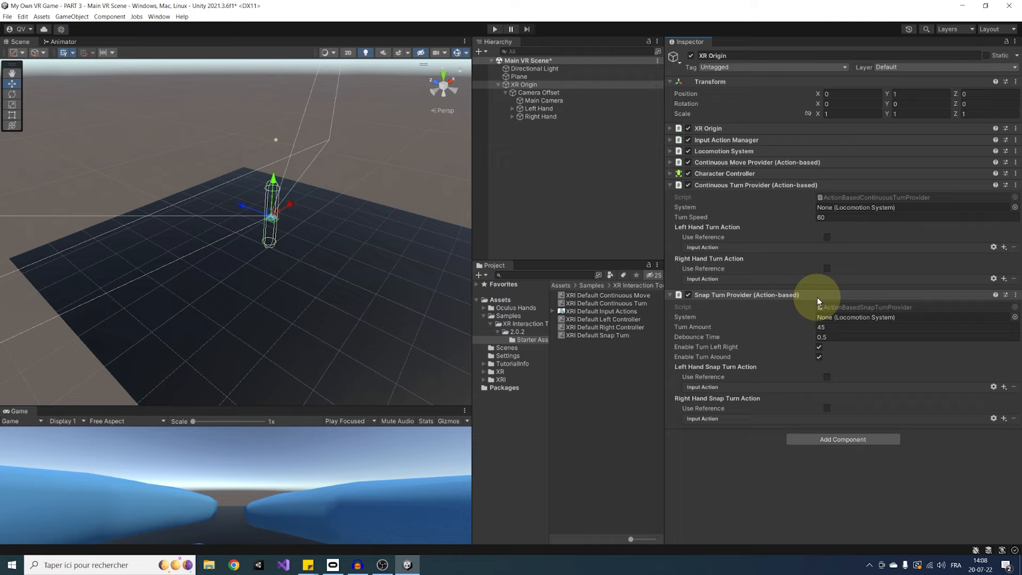
pyautogui.moveTo(776, 184)
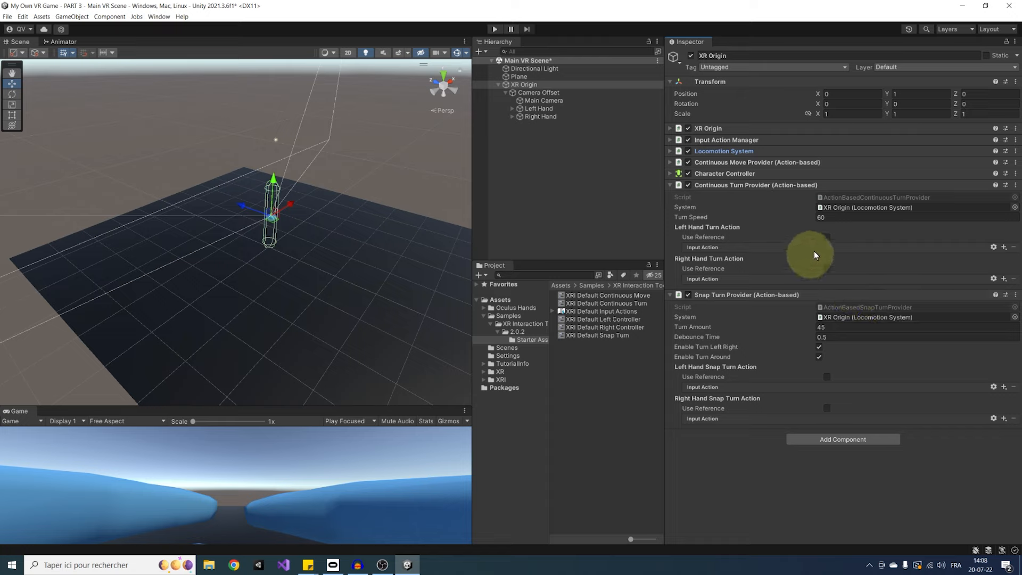
# Give the Continuous Turn Provider the XRI LeftHand and RightHand Locomotion/Turn action references
pyautogui.click(826, 236)
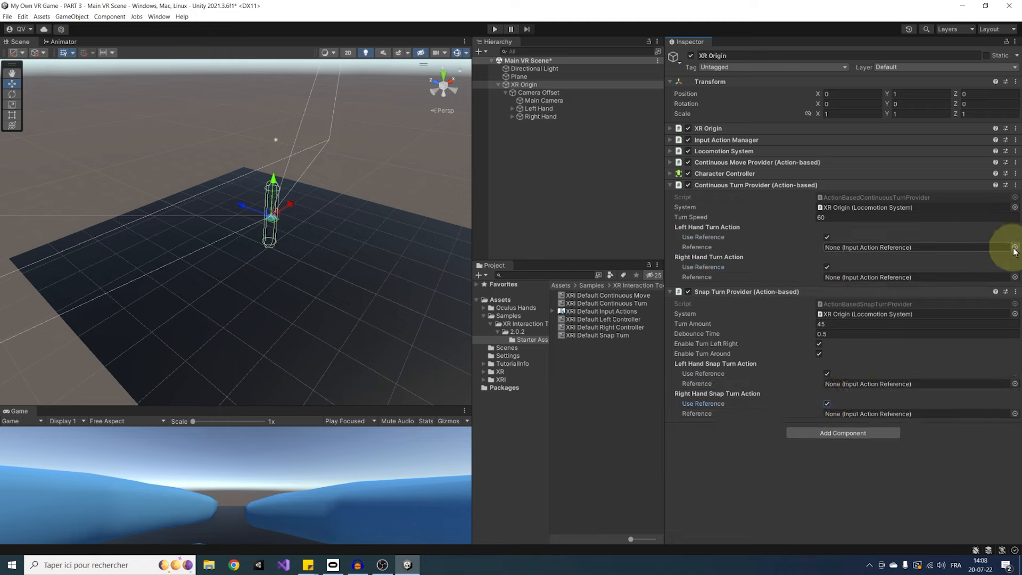
pyautogui.click(1014, 247)
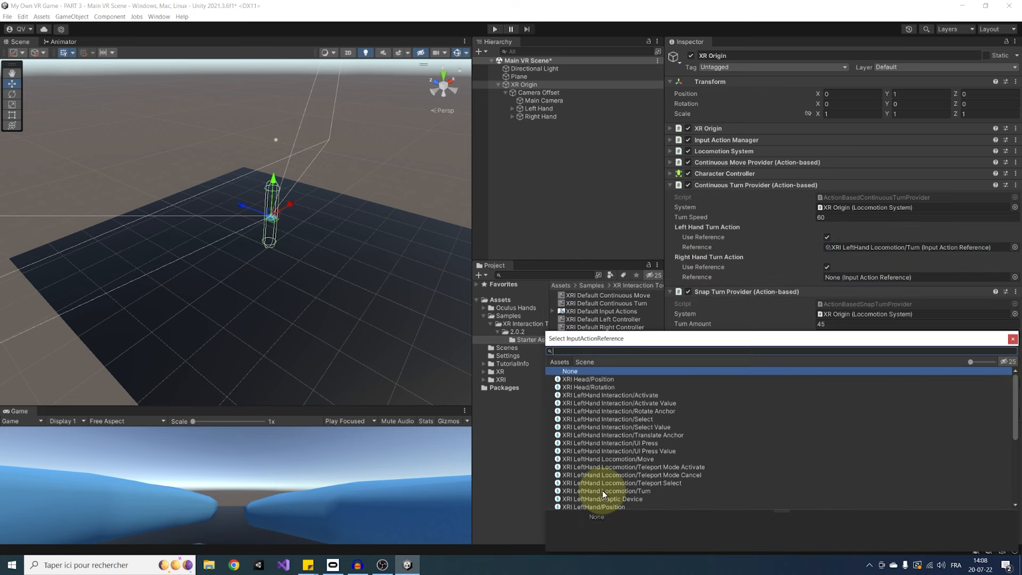
pyautogui.click(608, 491)
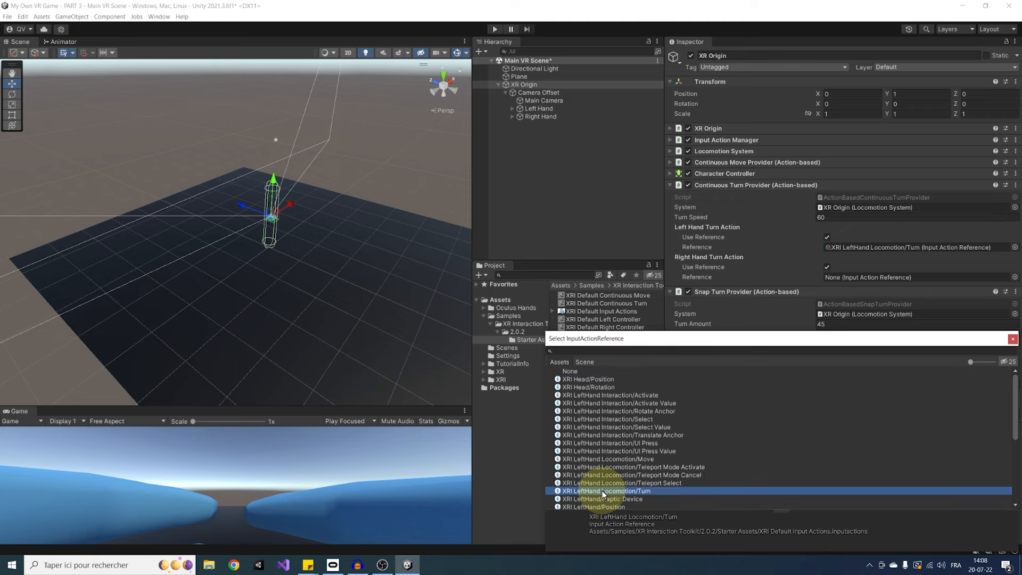
pyautogui.click(606, 490)
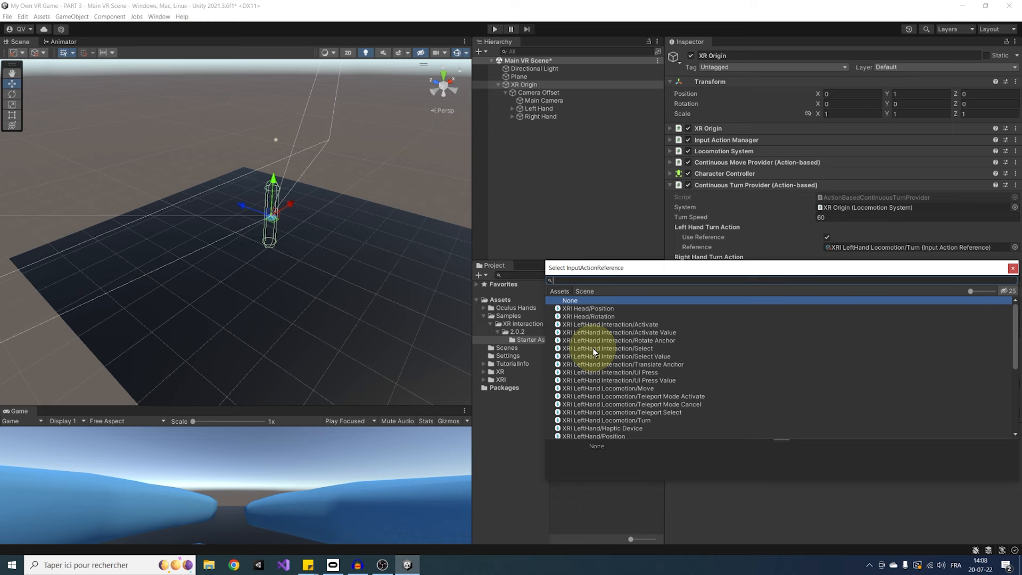
pyautogui.scroll(-3)
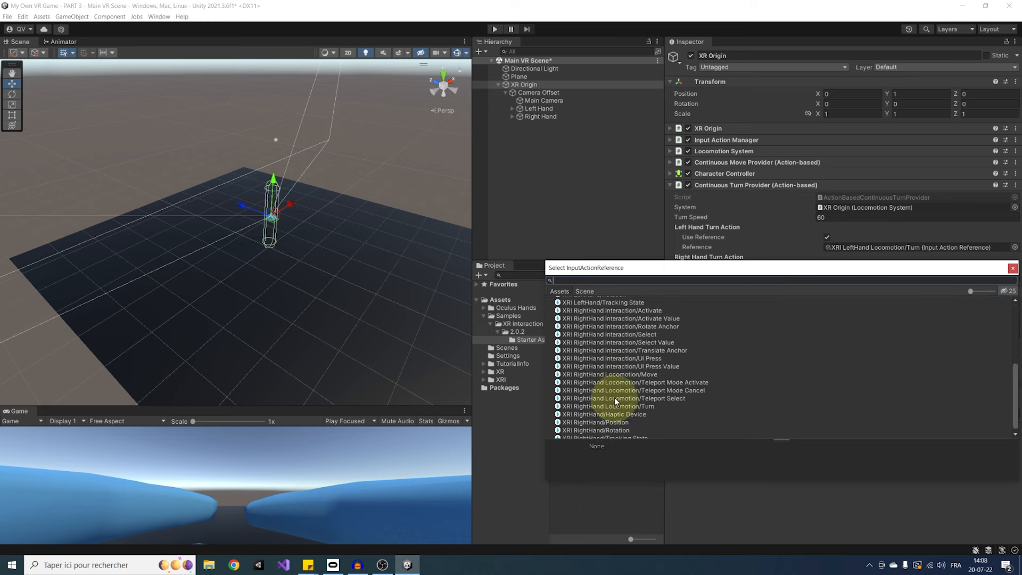
pyautogui.click(607, 405)
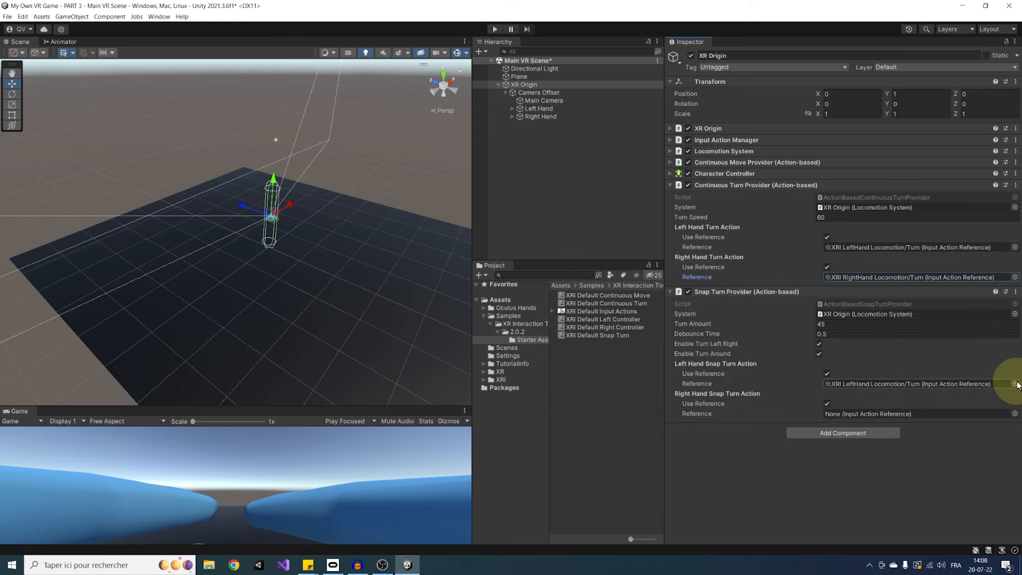
# Bring up the action choices for the Snap Turn Provider's left-hand turn reference
pyautogui.click(1014, 383)
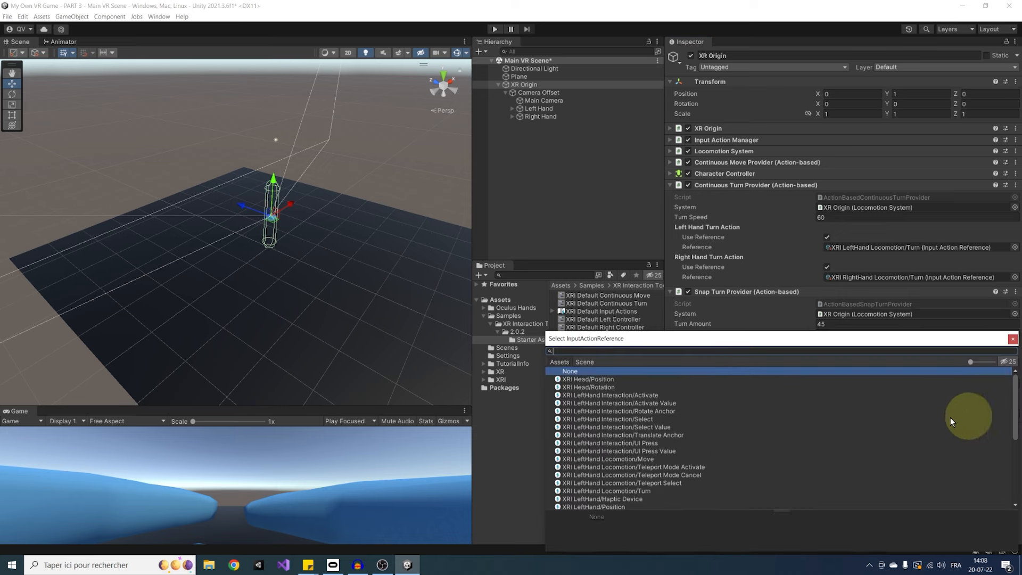
pyautogui.scroll(-3)
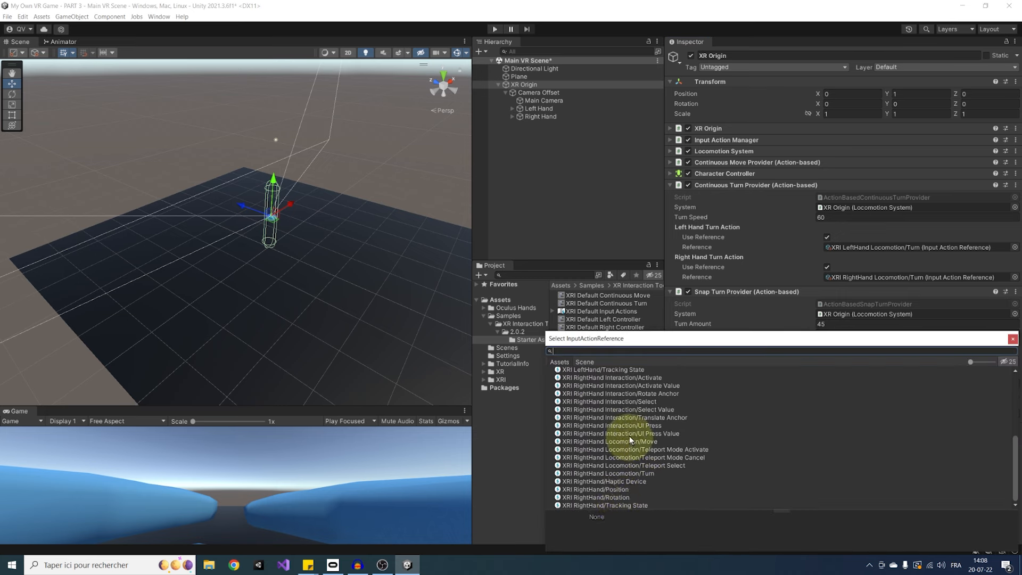
pyautogui.moveTo(620, 473)
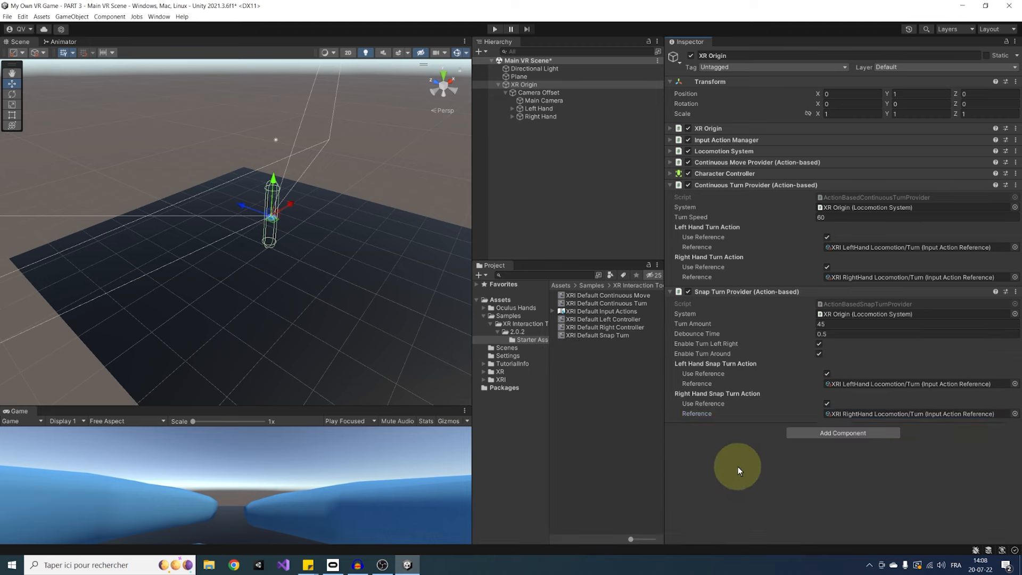
pyautogui.moveTo(727, 472)
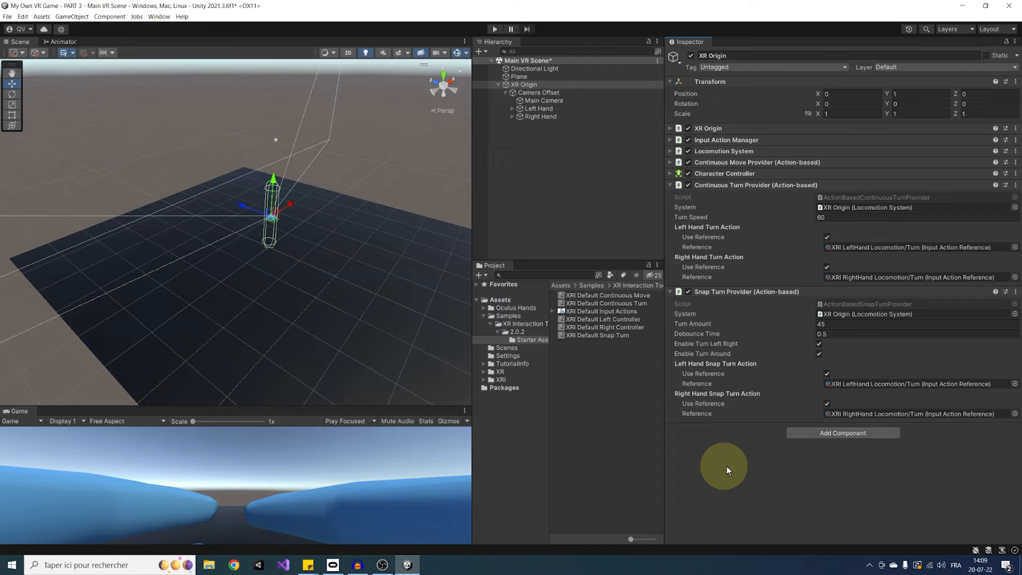
pyautogui.moveTo(713, 221)
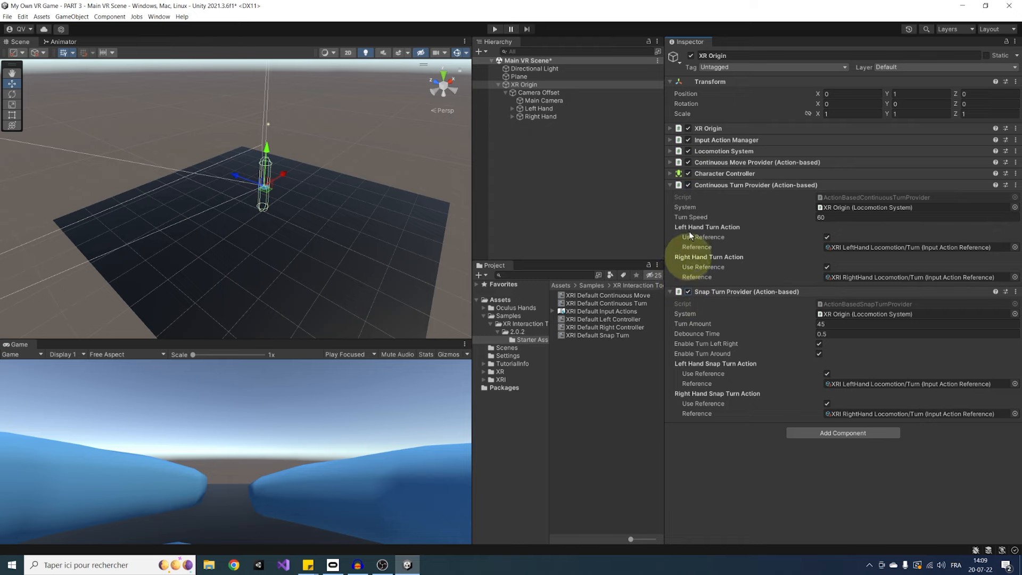
# Enter play mode to test snap turning with continuous turn switched off
pyautogui.click(494, 29)
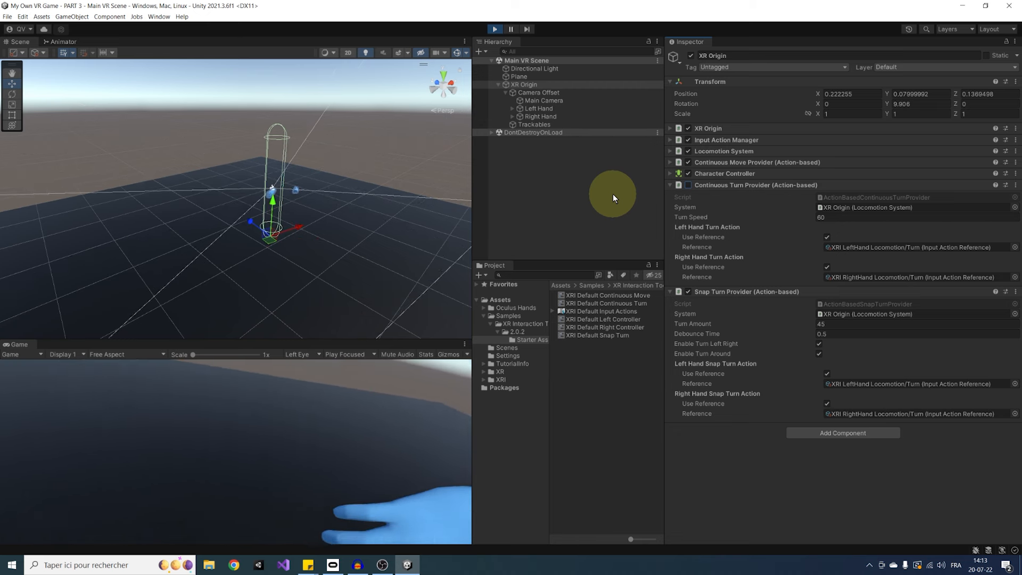
# Exit play mode and switch the left-hand turn actions off Use Reference
pyautogui.click(494, 29)
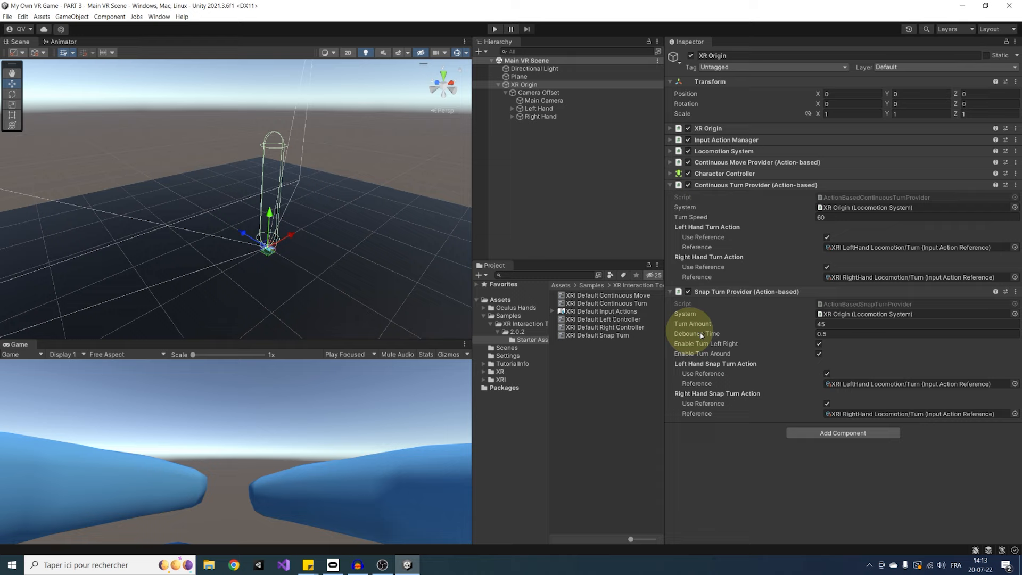
pyautogui.moveTo(851, 245)
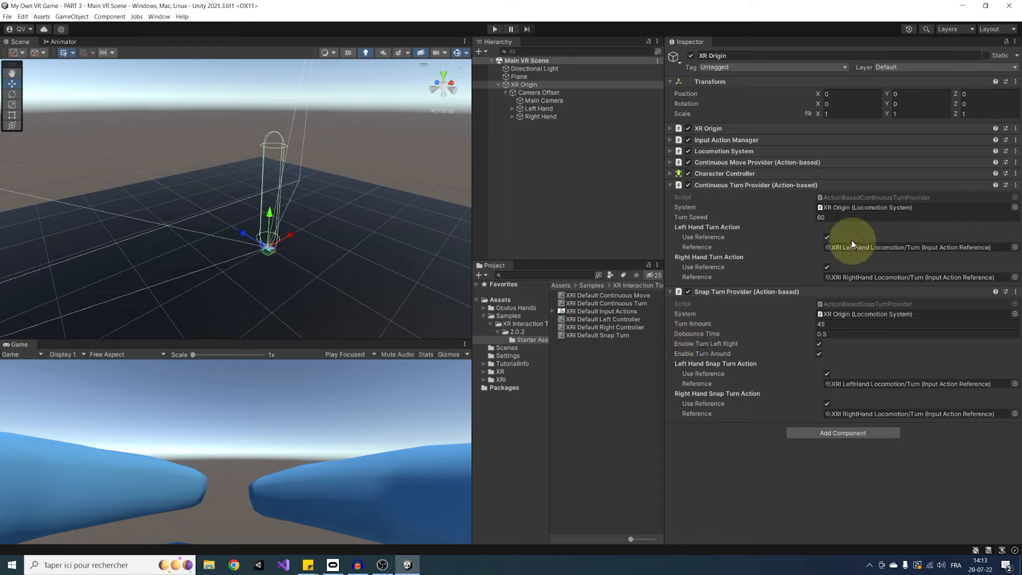
pyautogui.click(827, 237)
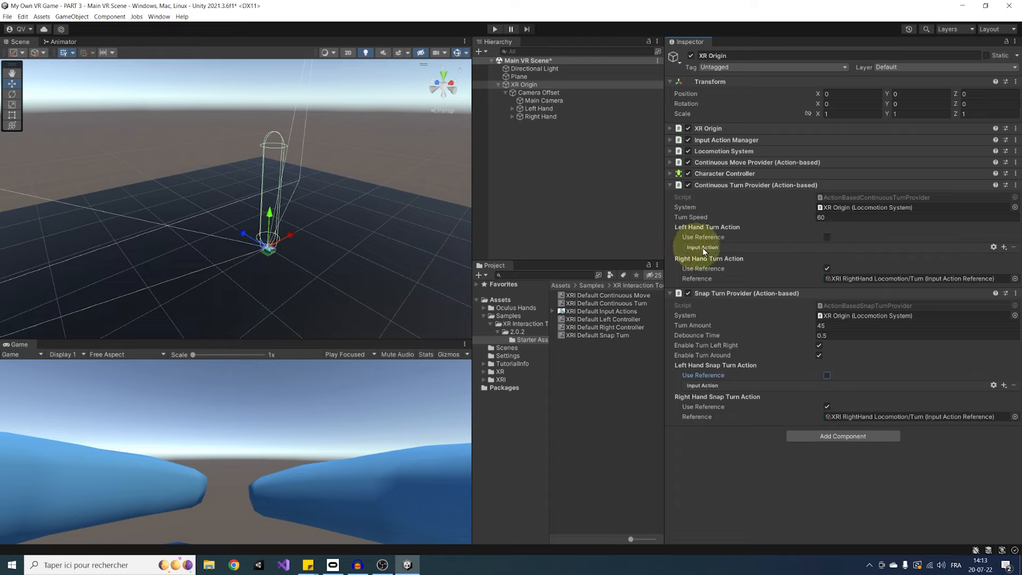
pyautogui.moveTo(642, 140)
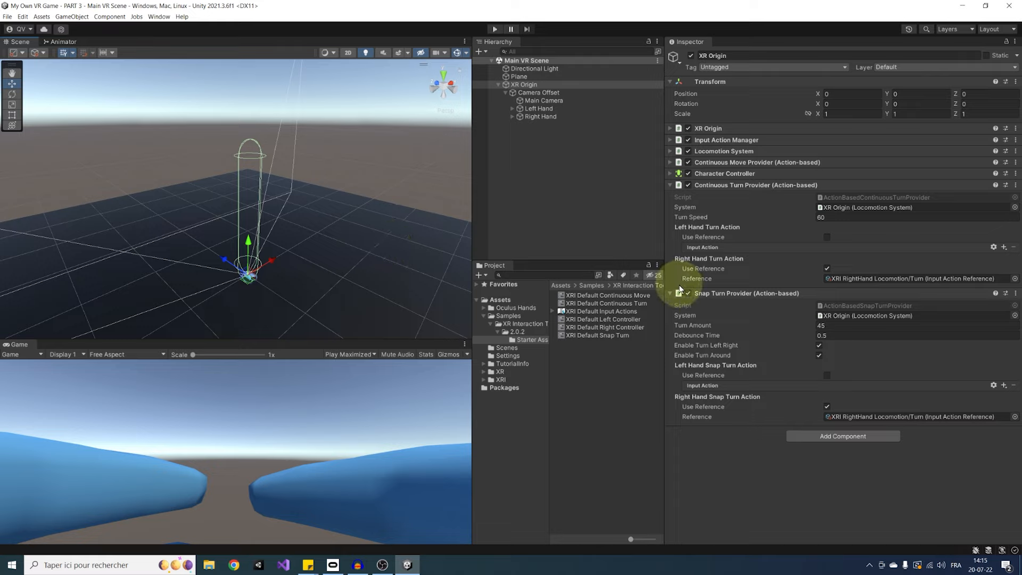
# Disable the Snap Turn Provider component and enter play mode to test continuous turning
pyautogui.click(670, 292)
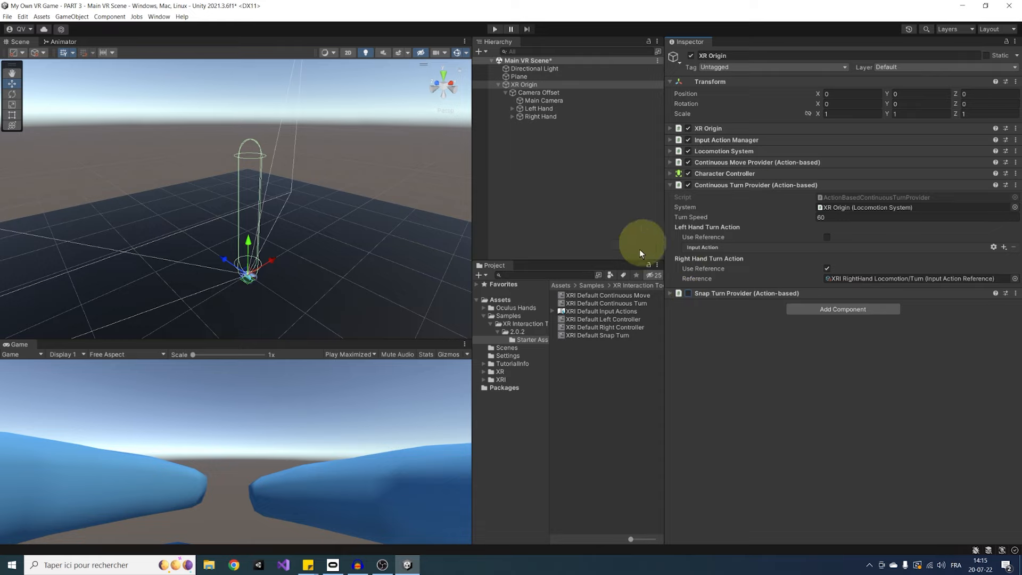
pyautogui.moveTo(643, 319)
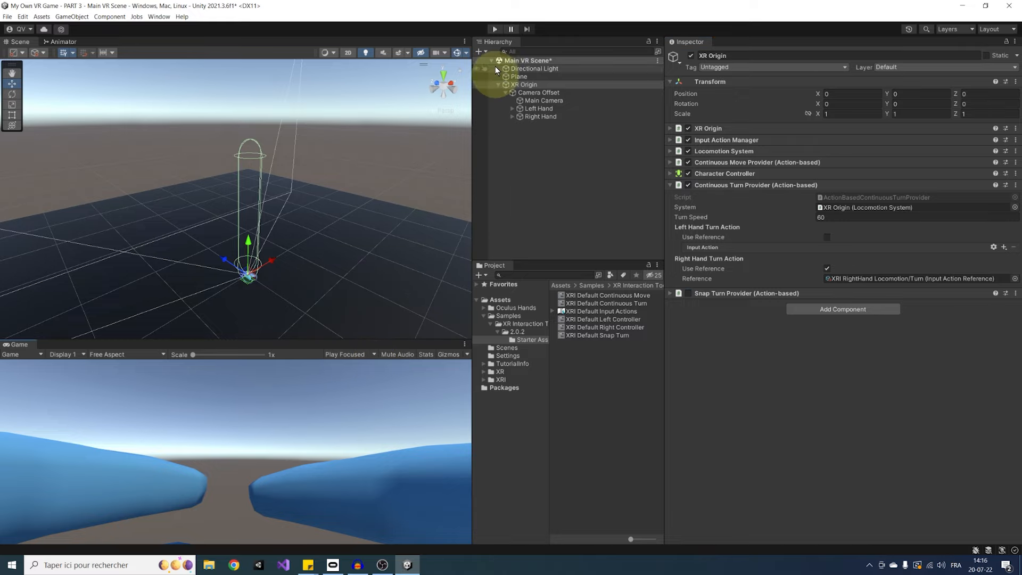
pyautogui.click(494, 29)
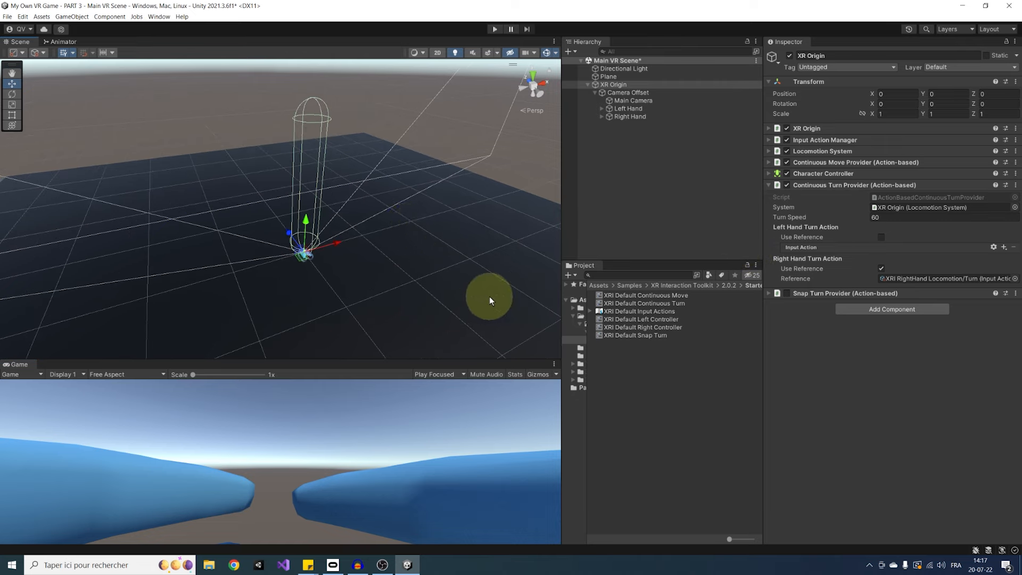
pyautogui.moveTo(783, 339)
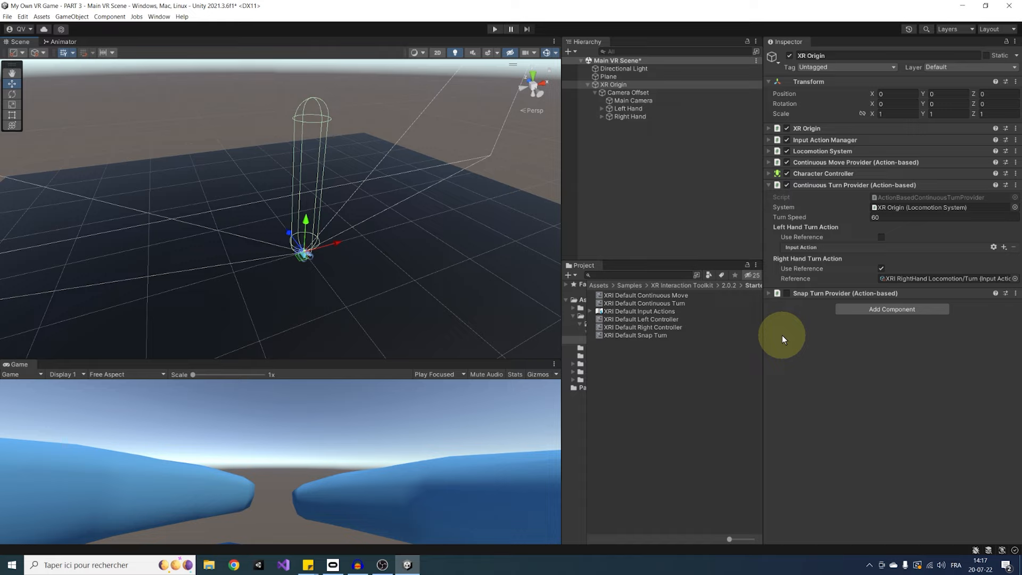
pyautogui.moveTo(847, 313)
pyautogui.write('Characte')
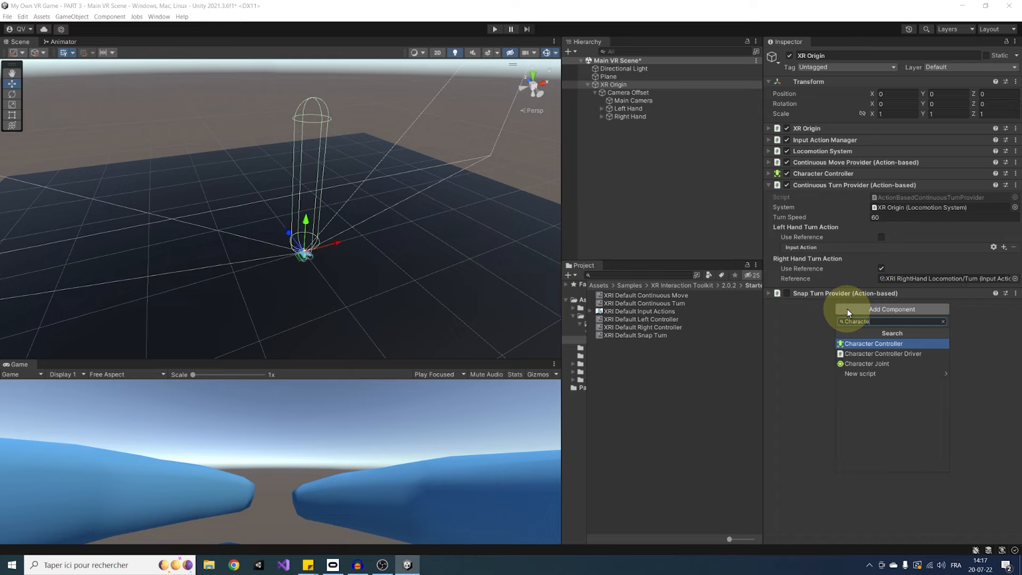
# Add a Character Controller Driver using the Continuous Move Provider, then enter play mode
pyautogui.click(883, 353)
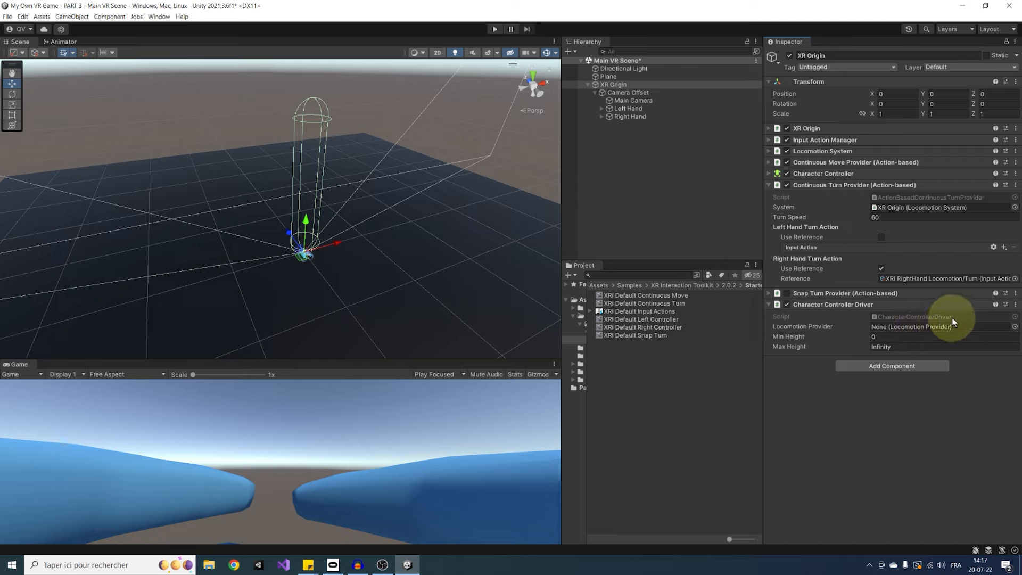
pyautogui.moveTo(881, 182)
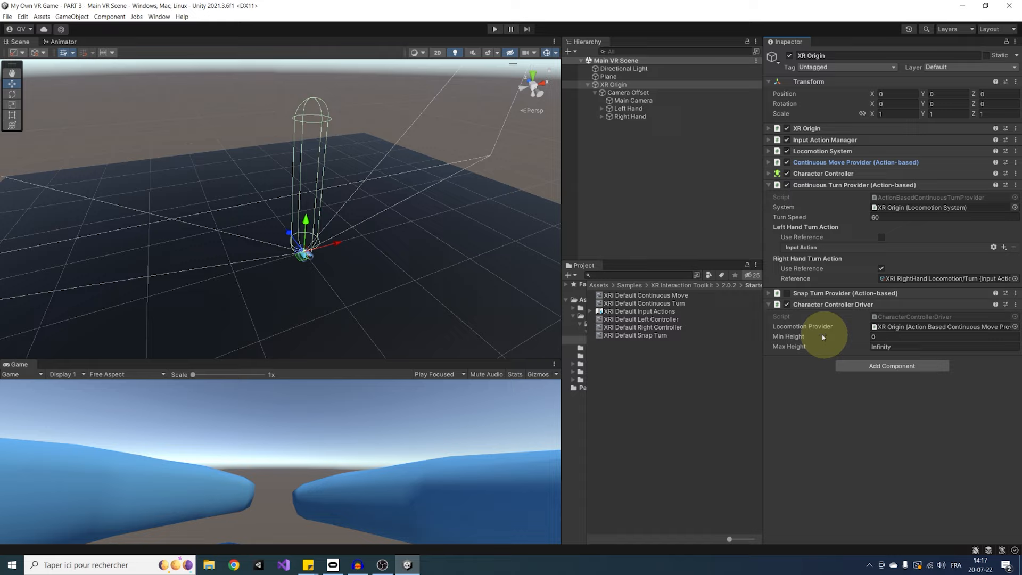
pyautogui.moveTo(857, 341)
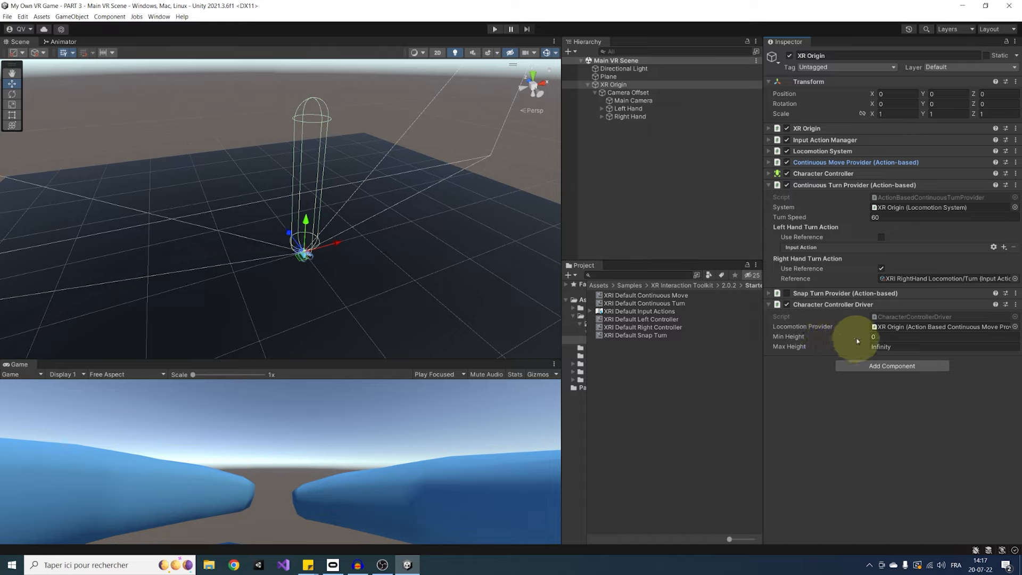
pyautogui.moveTo(794, 370)
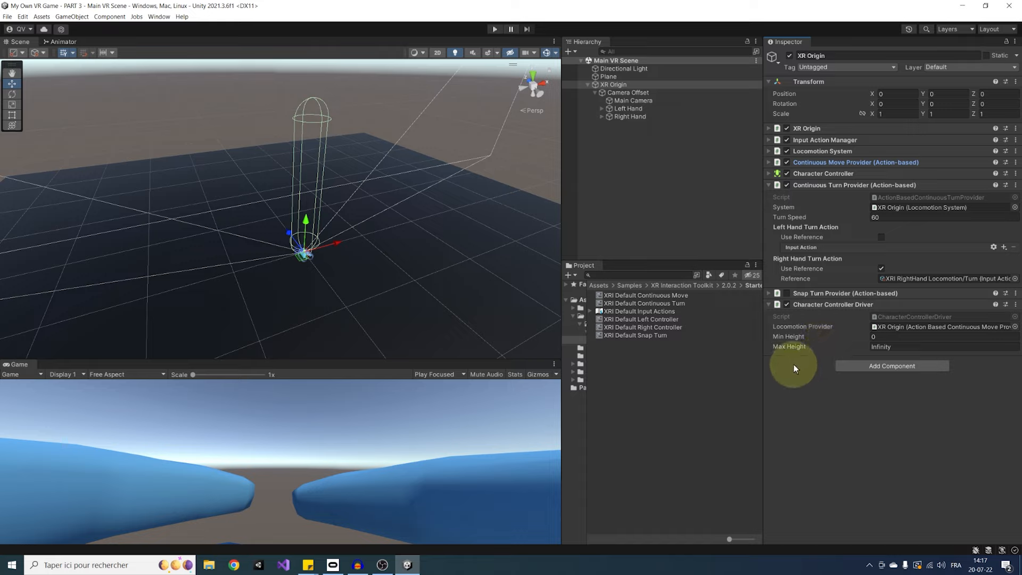
pyautogui.click(494, 29)
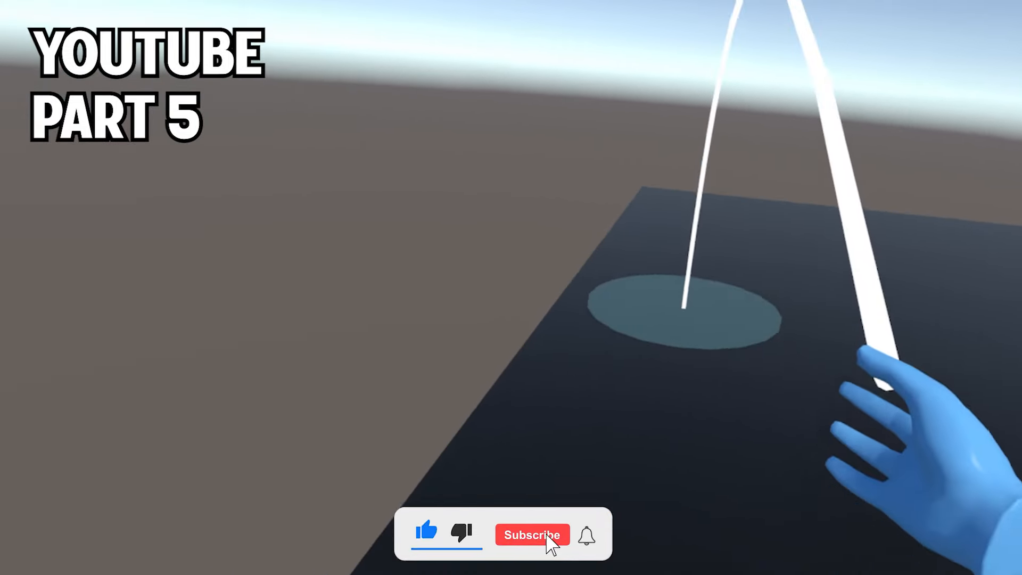
pyautogui.click(533, 534)
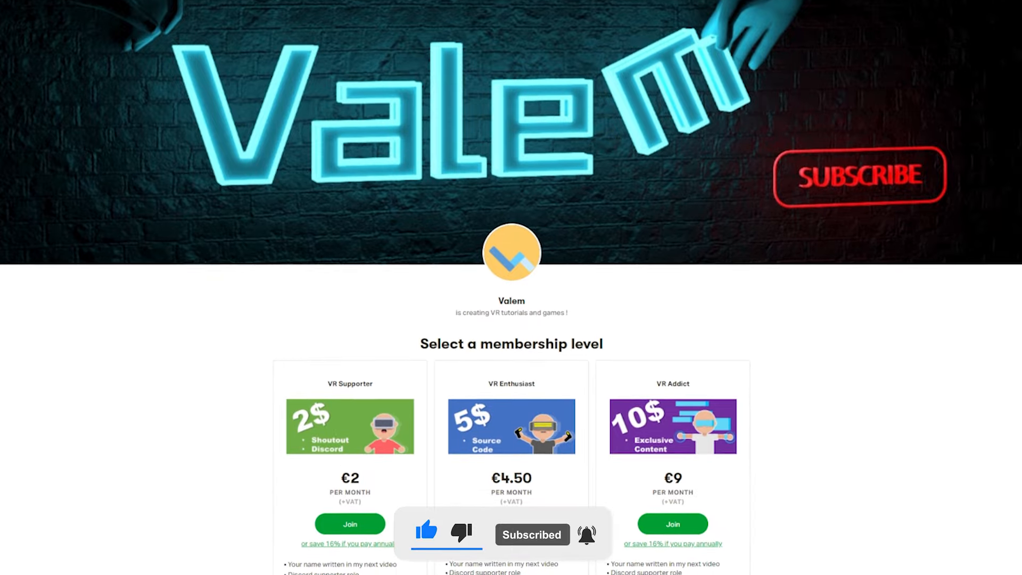